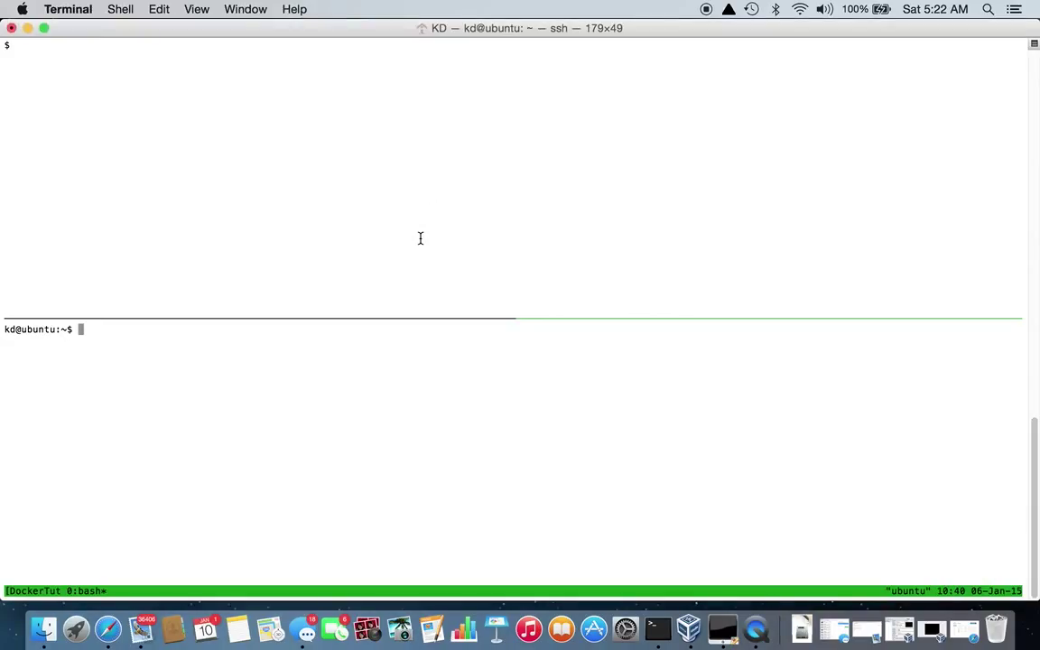
SSH into kd@DockerTutorials and log in with the password
type("ssh")
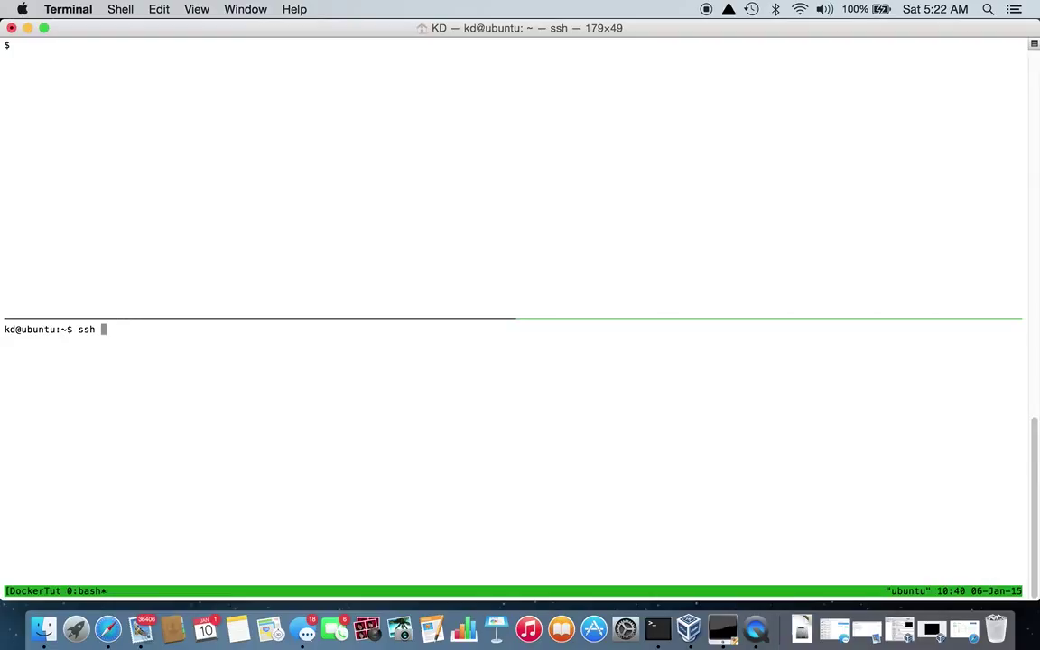
type("kd@Docker")
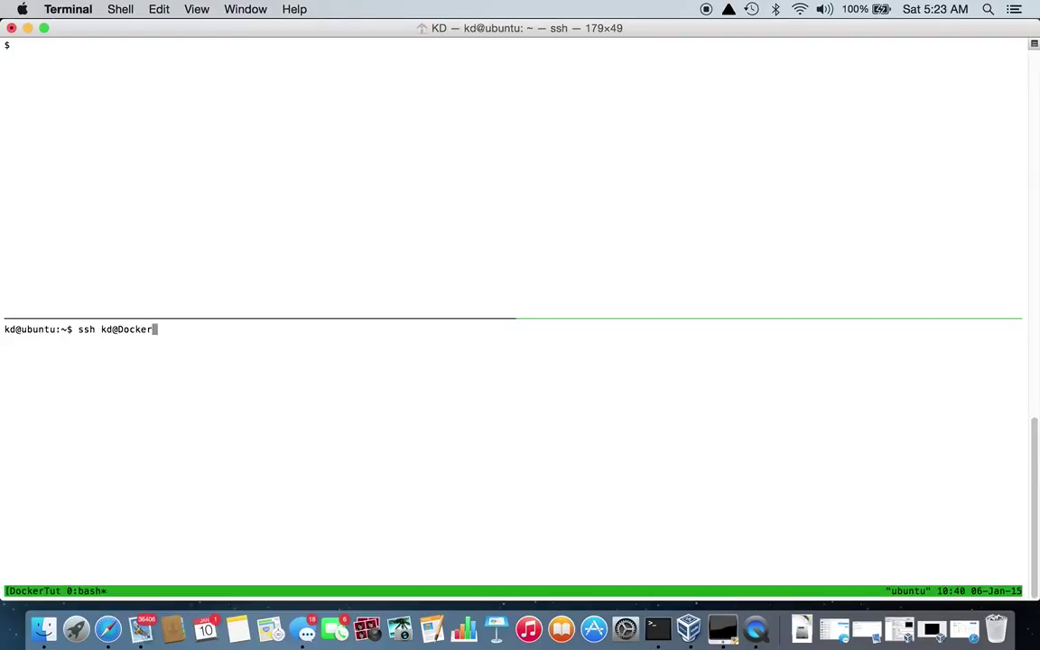
type("Tutorials")
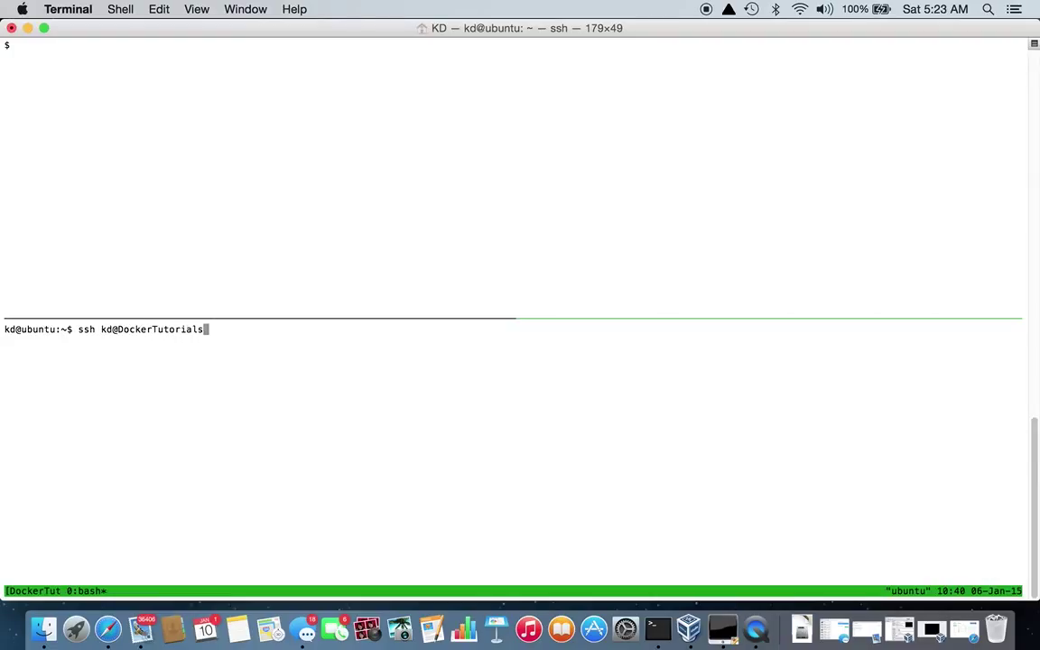
key("Return")
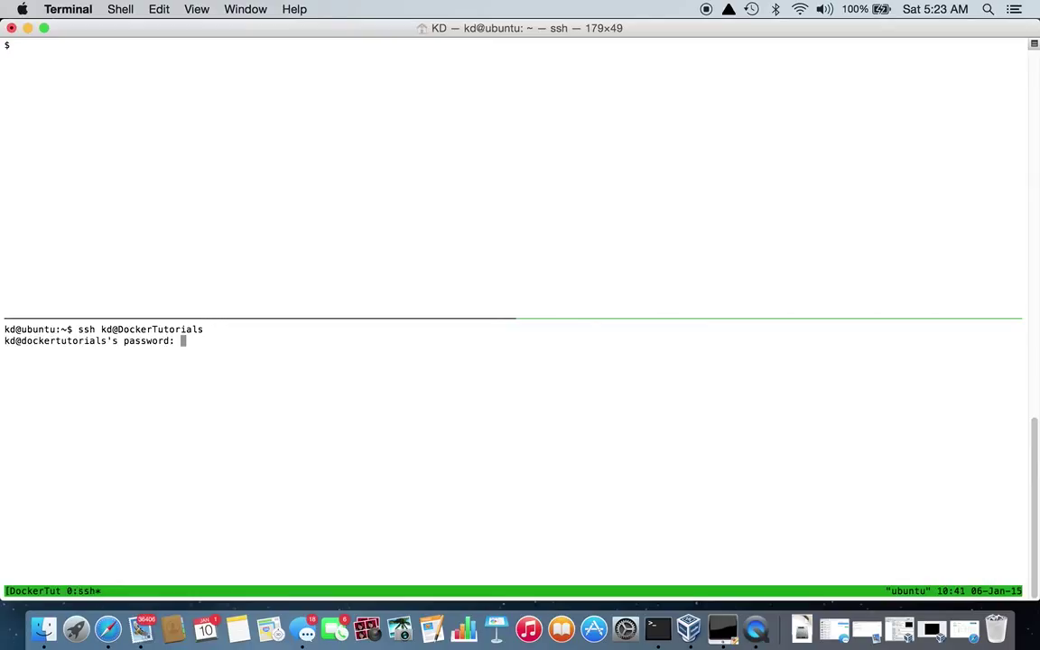
key("Return")
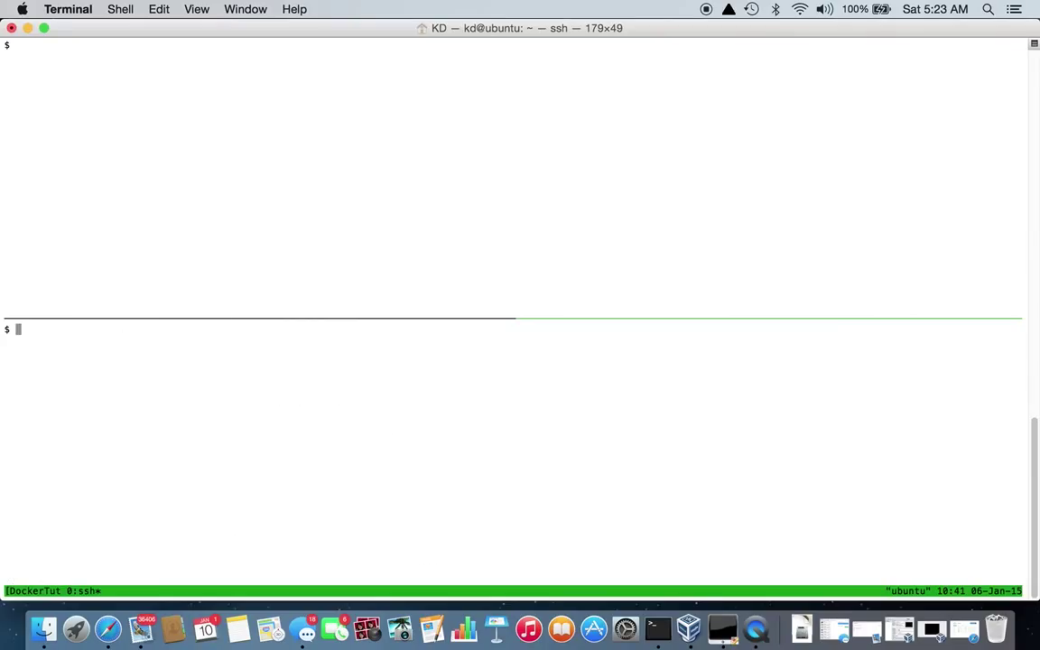
Run sudo docker version with the sudo password, confirming client and server 1.0.1
type("sudo do")
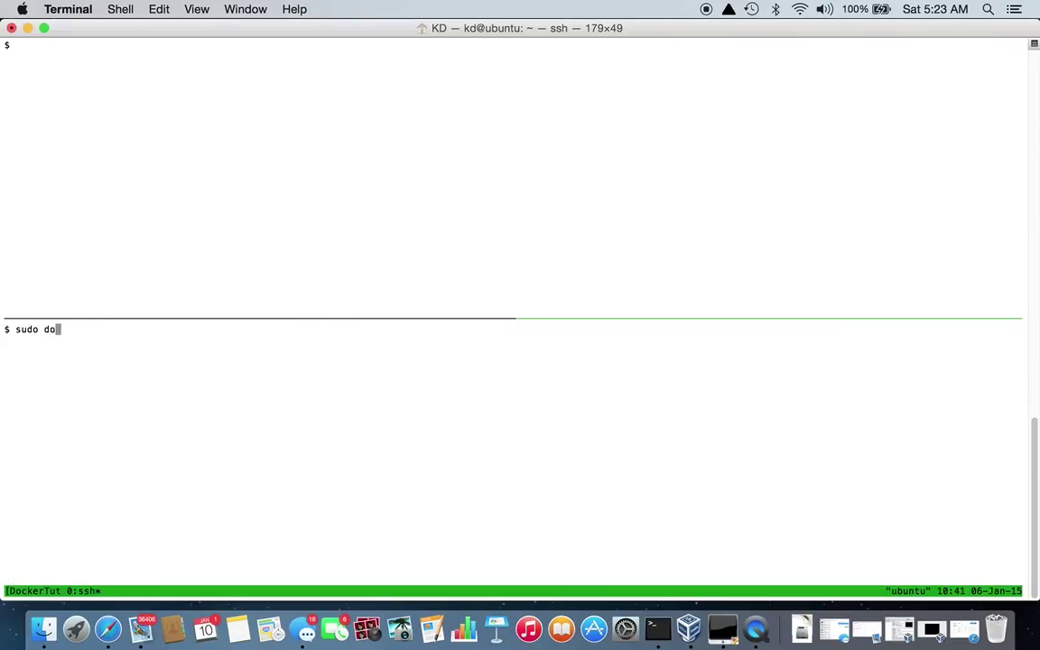
key("Return")
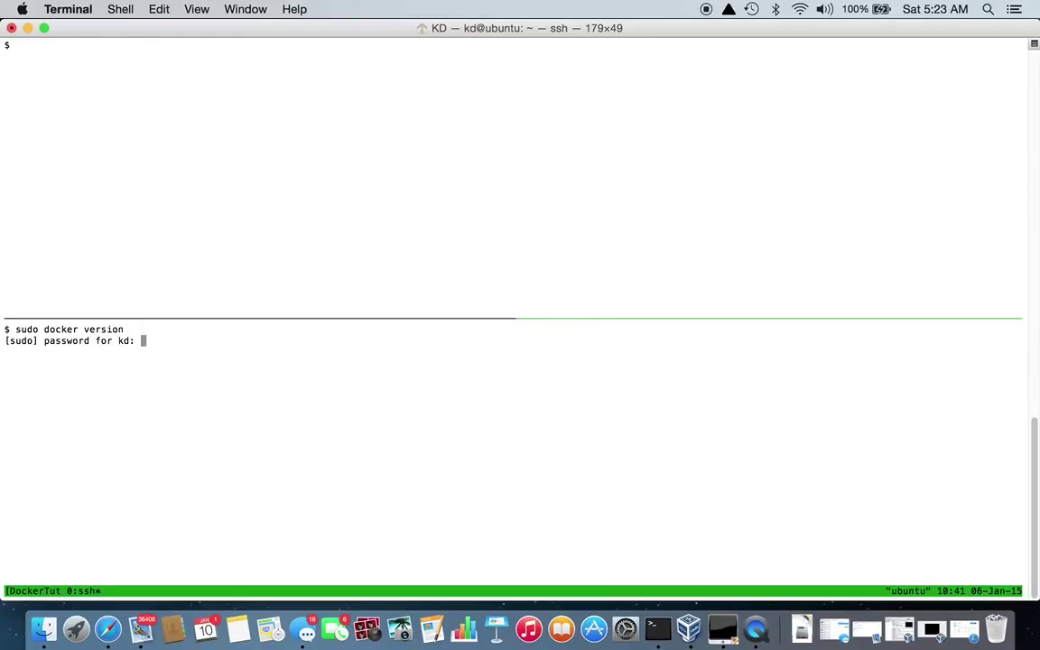
key("Return")
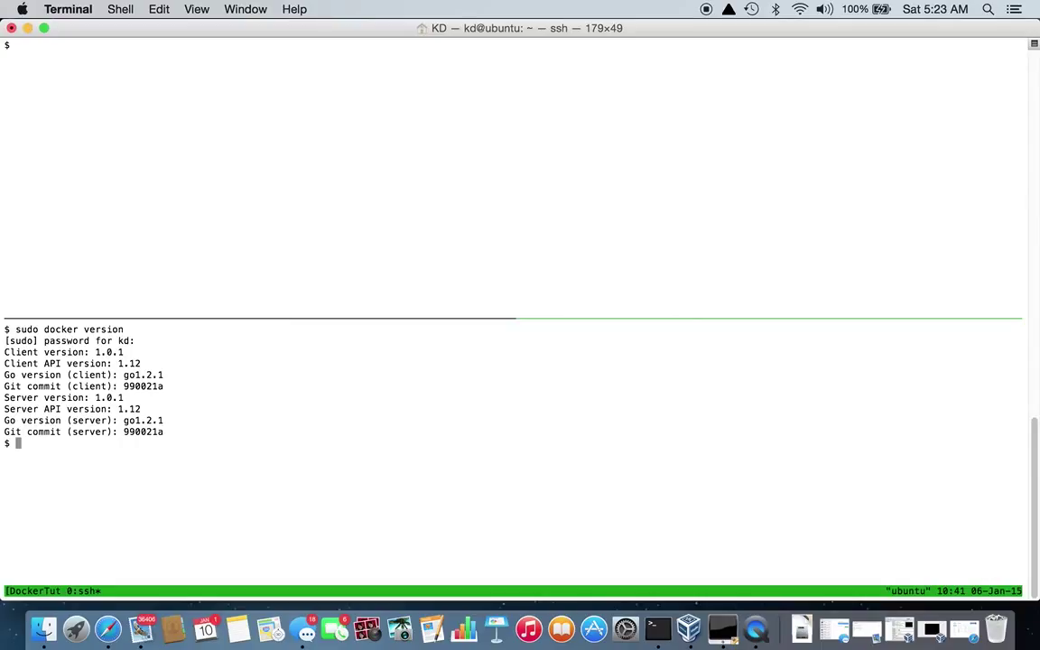
type("cl")
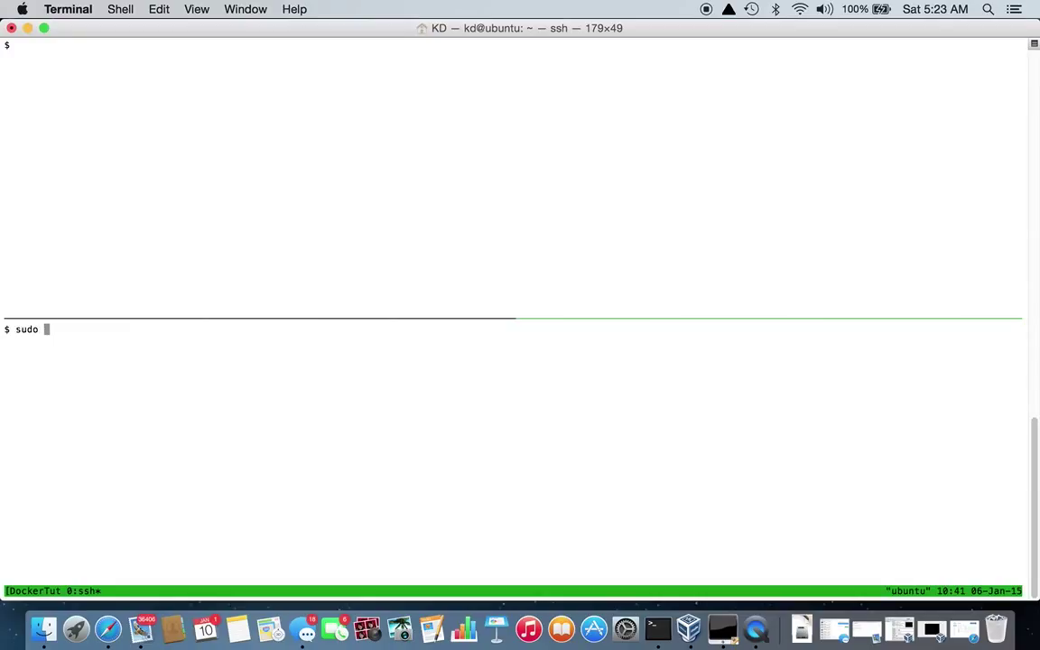
List Docker's available commands with bare sudo docker, then clear the screen
type("do")
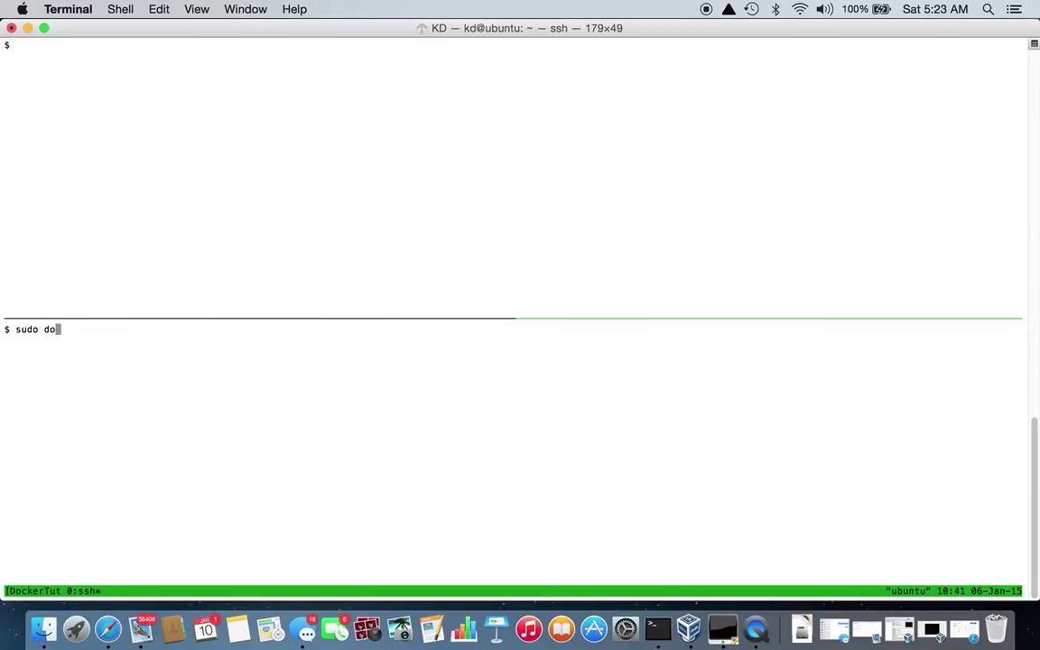
type("cker")
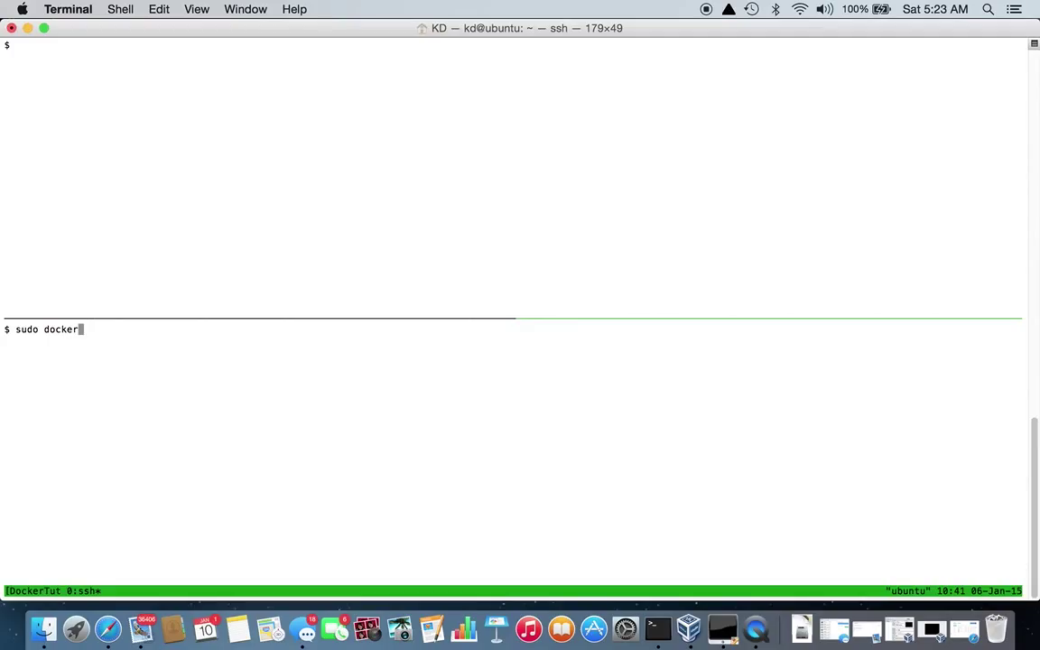
key("Return")
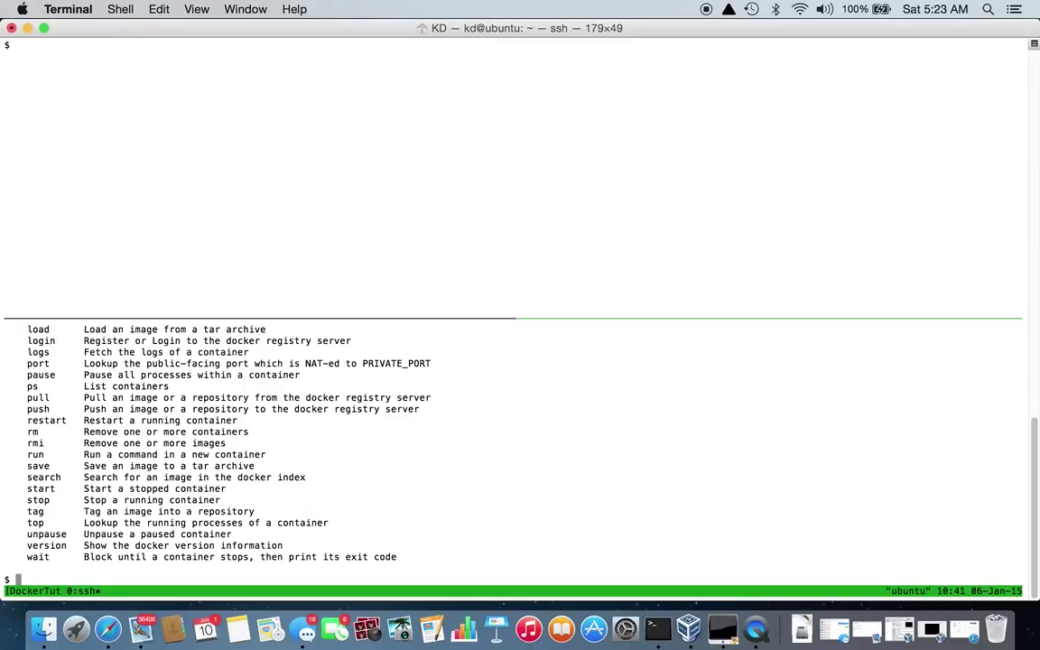
type("clear")
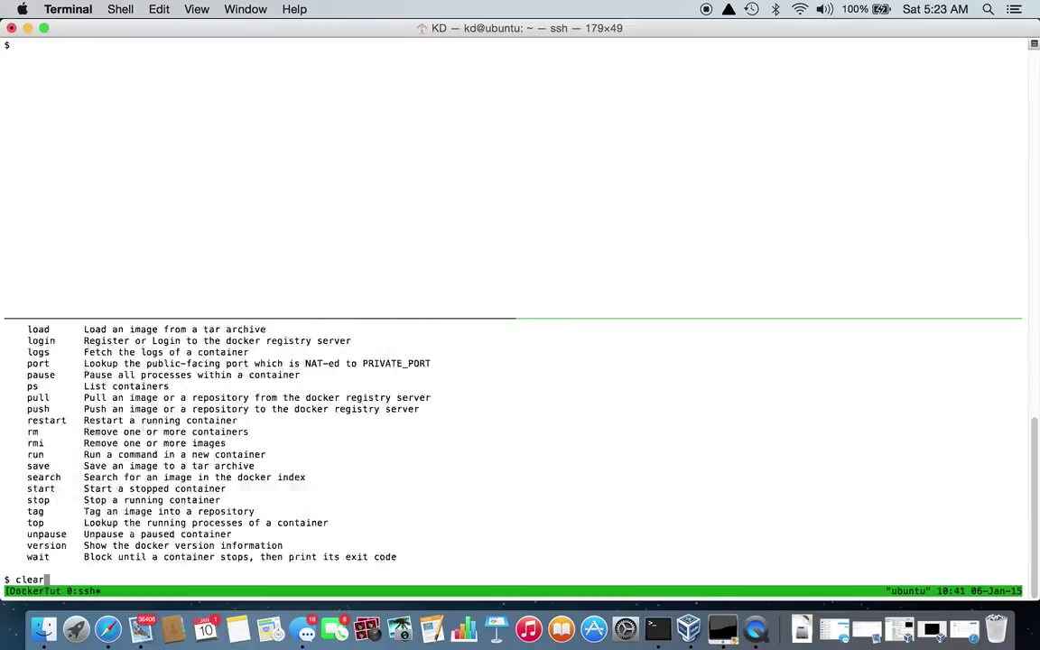
key("Return")
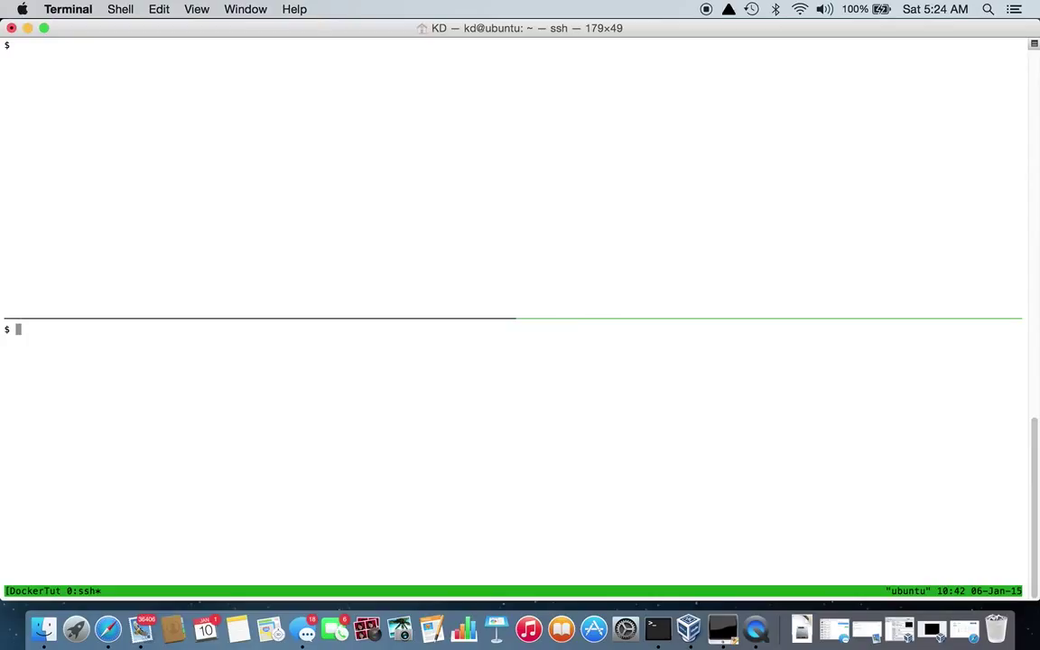
Type 'sudo docker -t -i --name myFirstContainer ubuntu:14:04 /bin/bash', then cancel it
type("sudo docker")
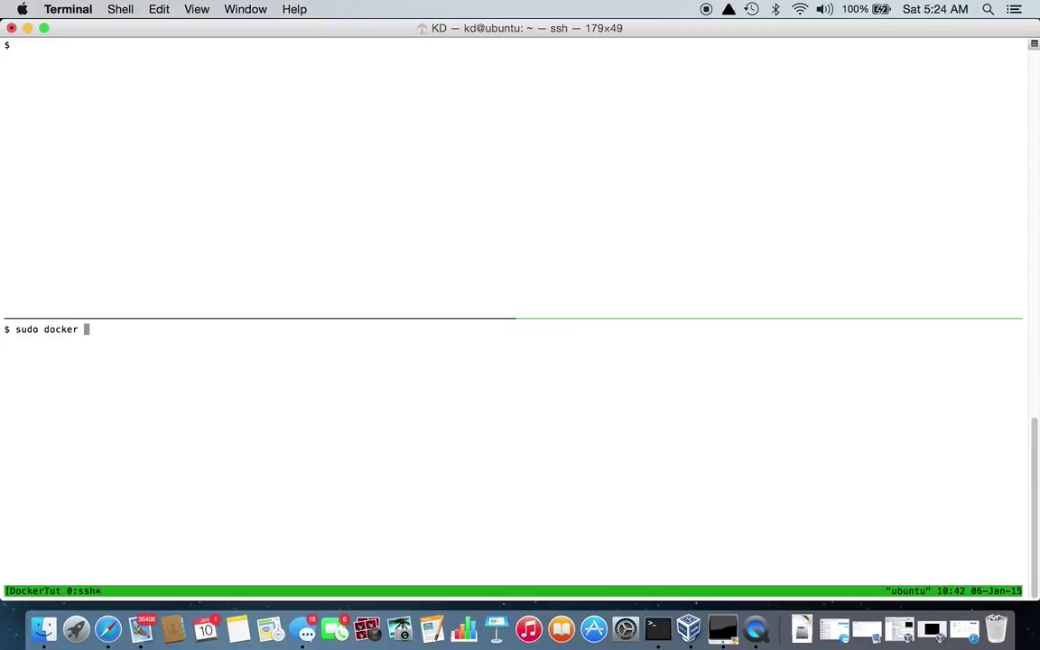
type("-t")
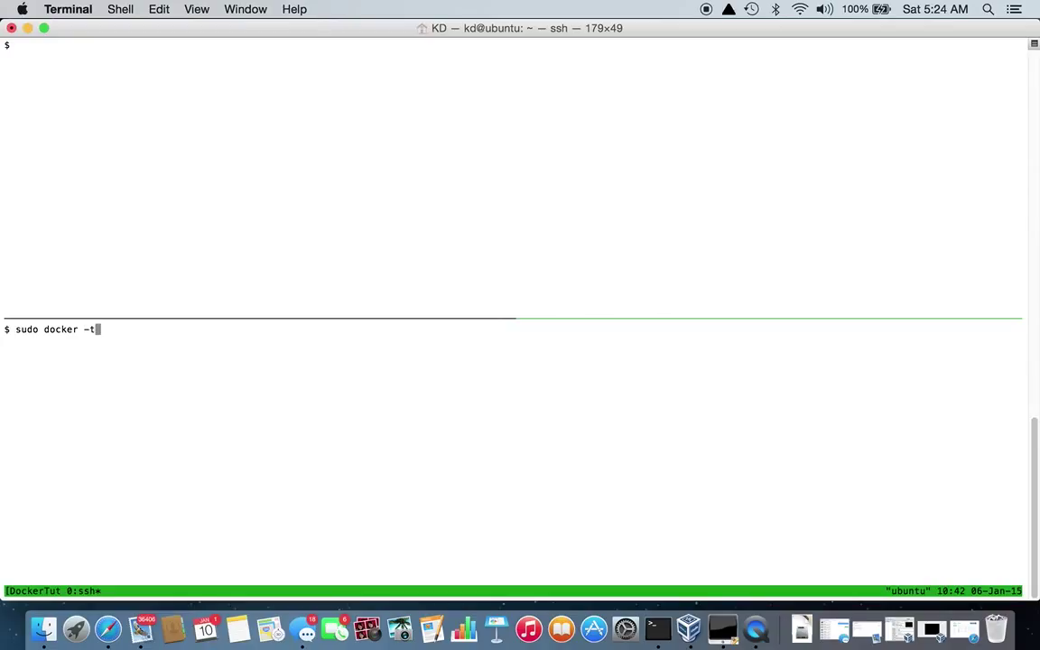
type("-i")
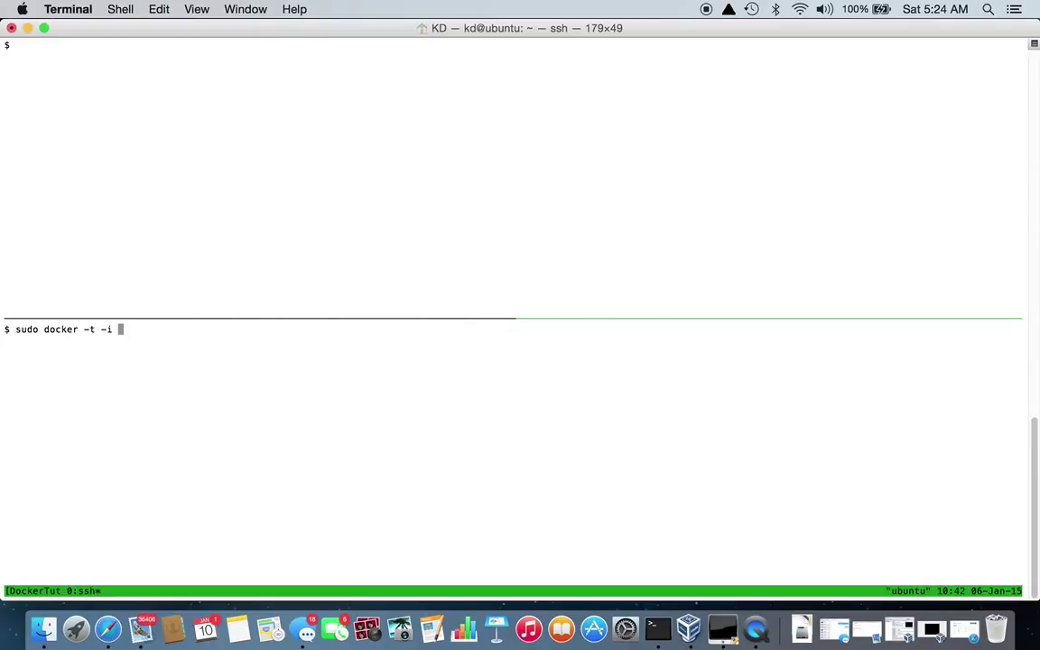
type("--")
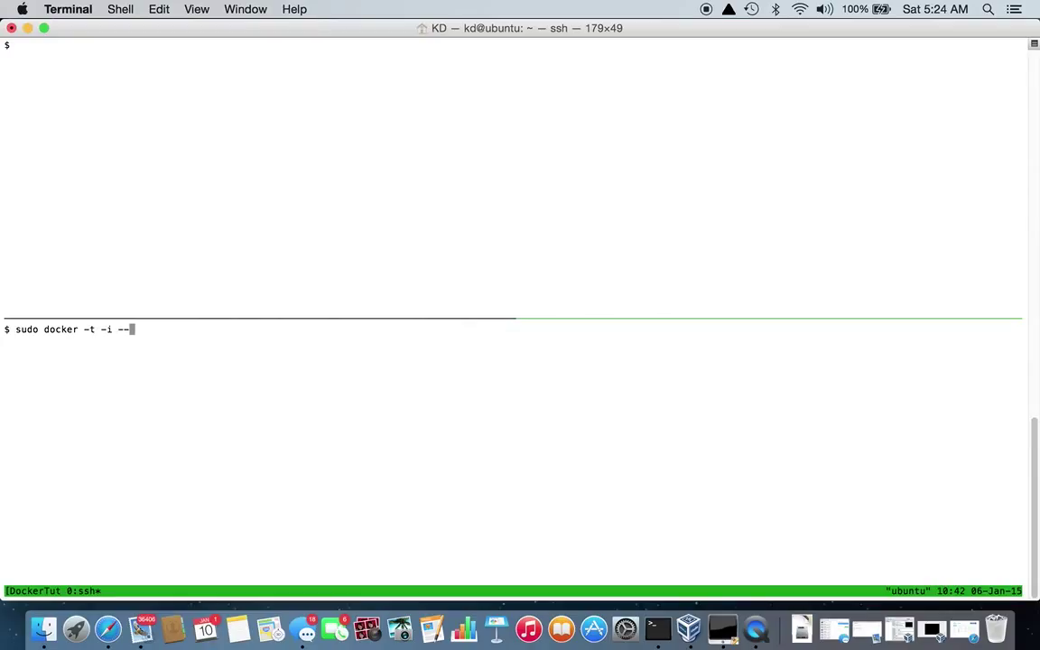
type("name")
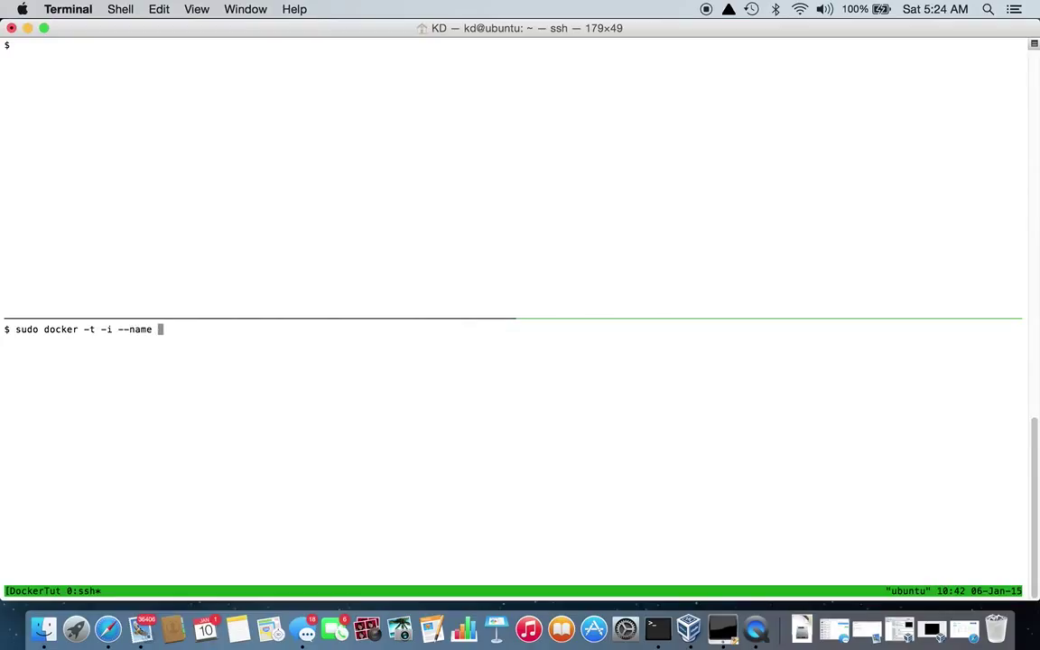
type("myFir")
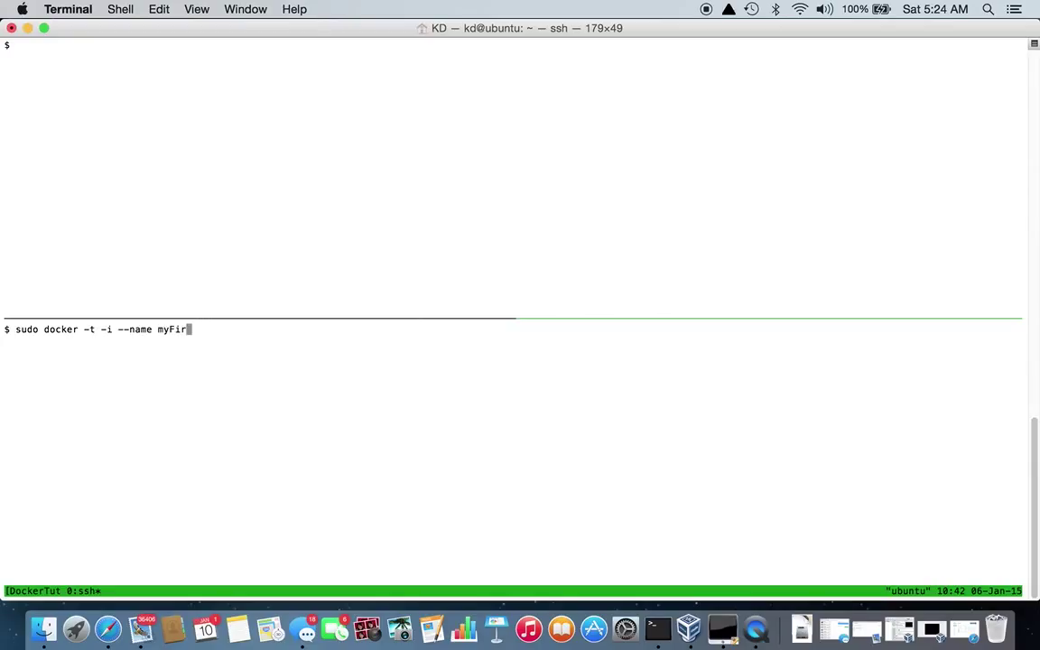
type("stConti")
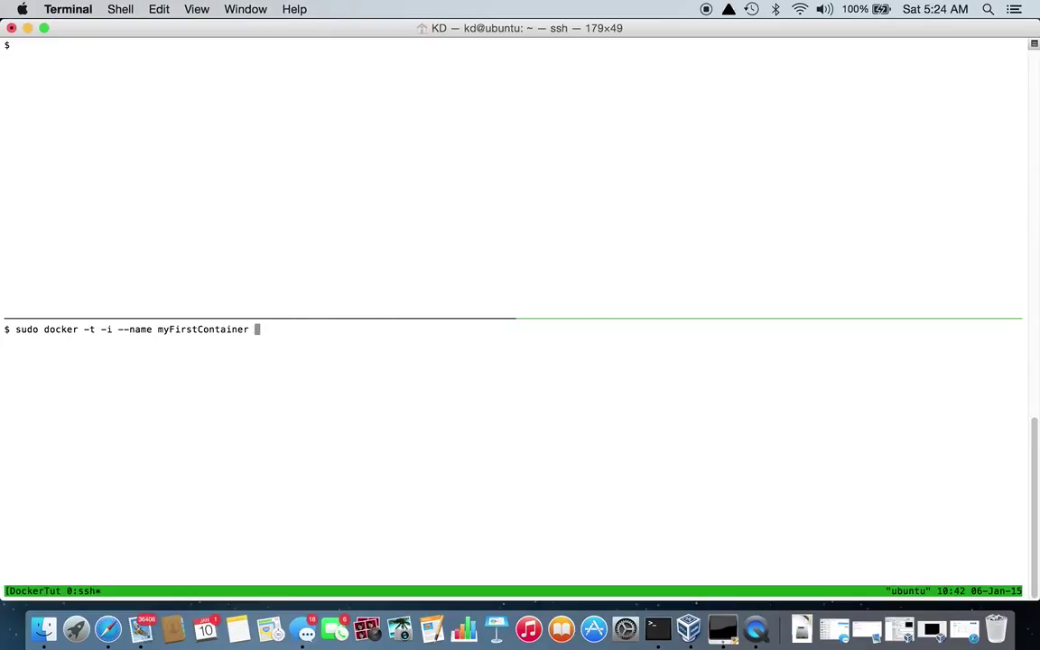
type("ubuntu")
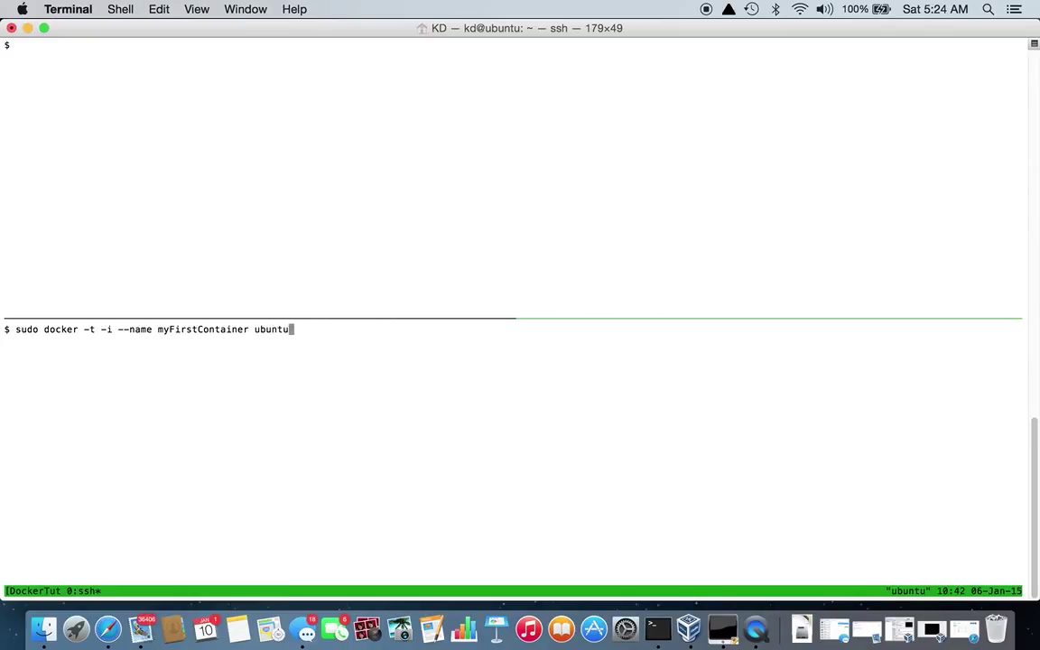
type(":1")
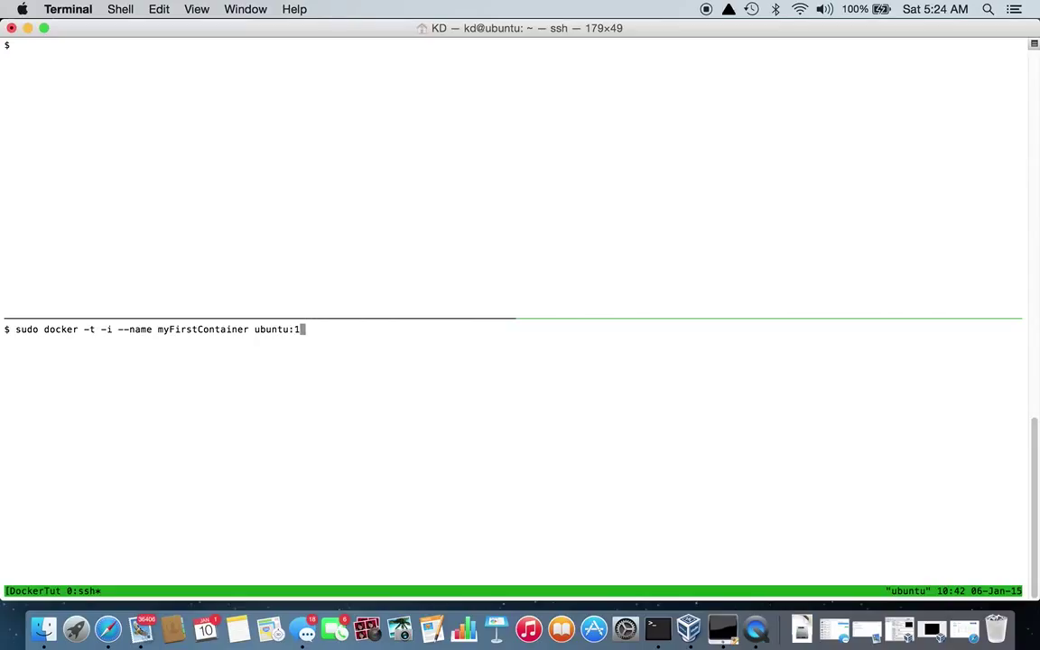
type("4:04")
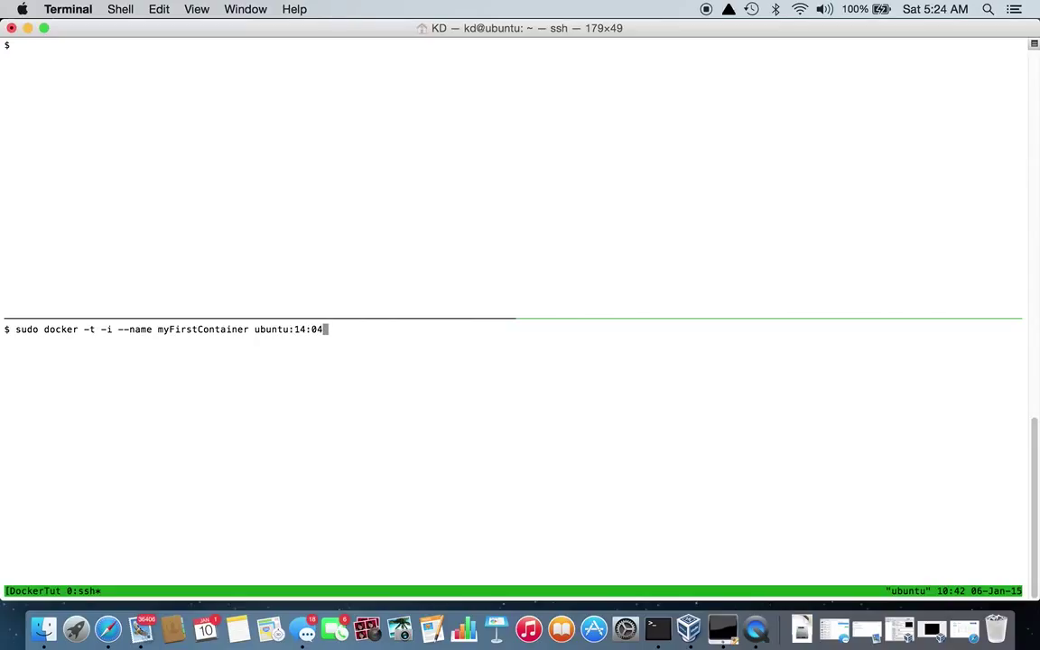
type("/bin")
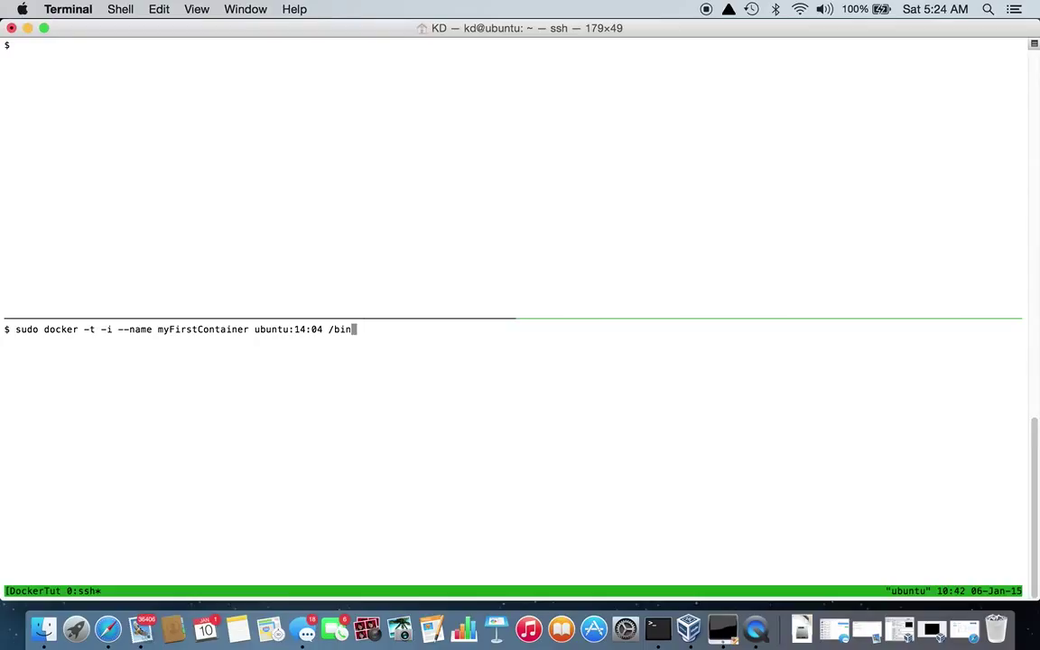
type("bash^[[D")
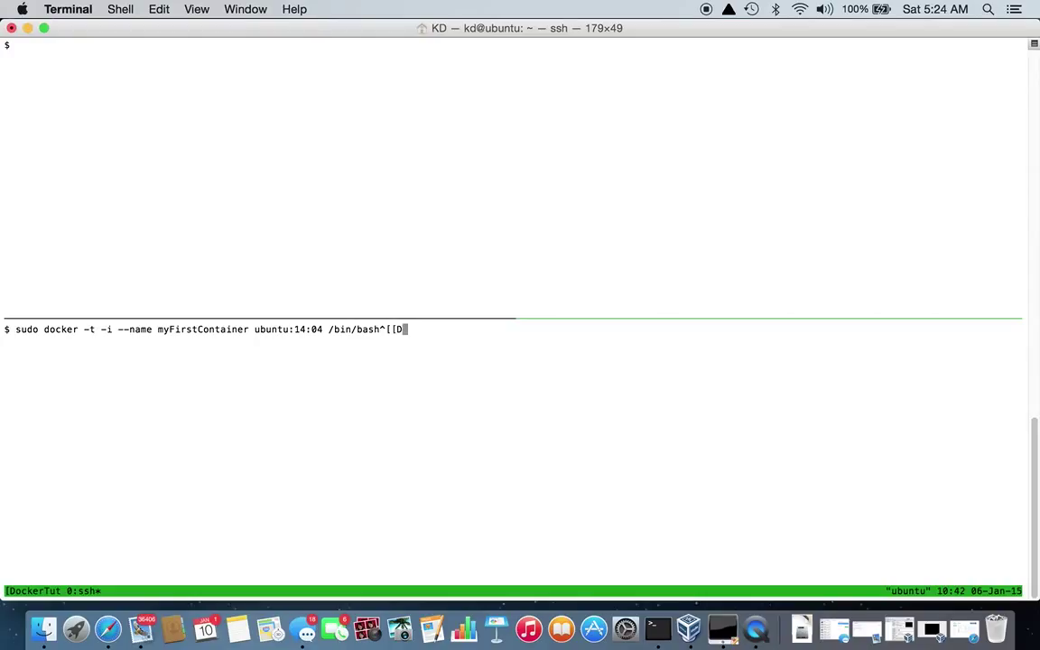
key("Backspace")
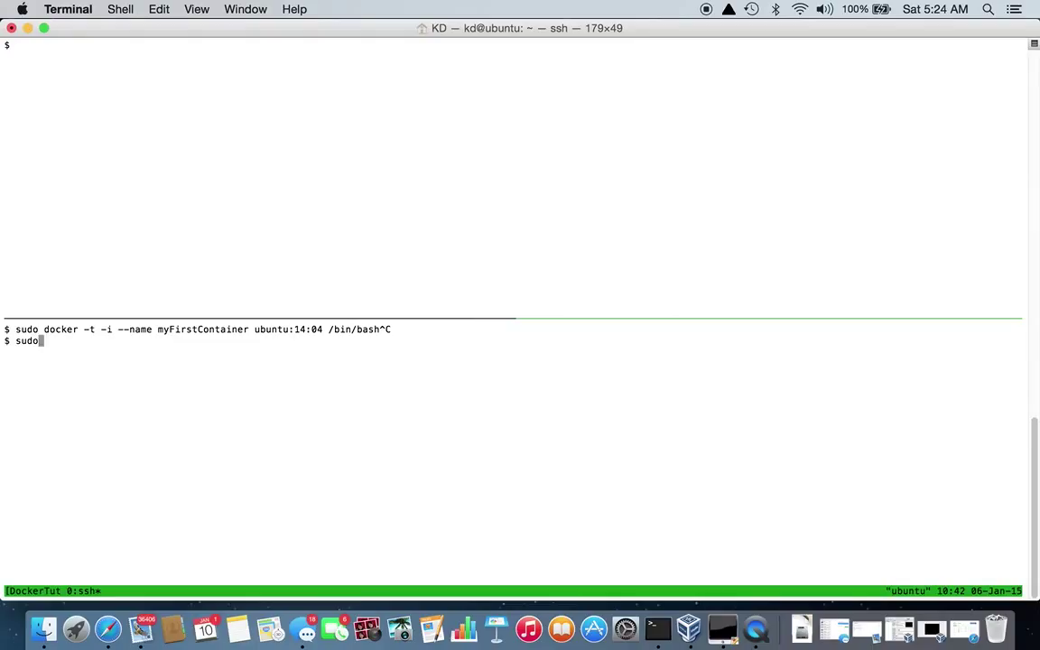
Compose 'sudo docker run -t -i --name myFristContainer ubuntu /bin/bash' and confirm hostname DockerTutorials
type("docker run")
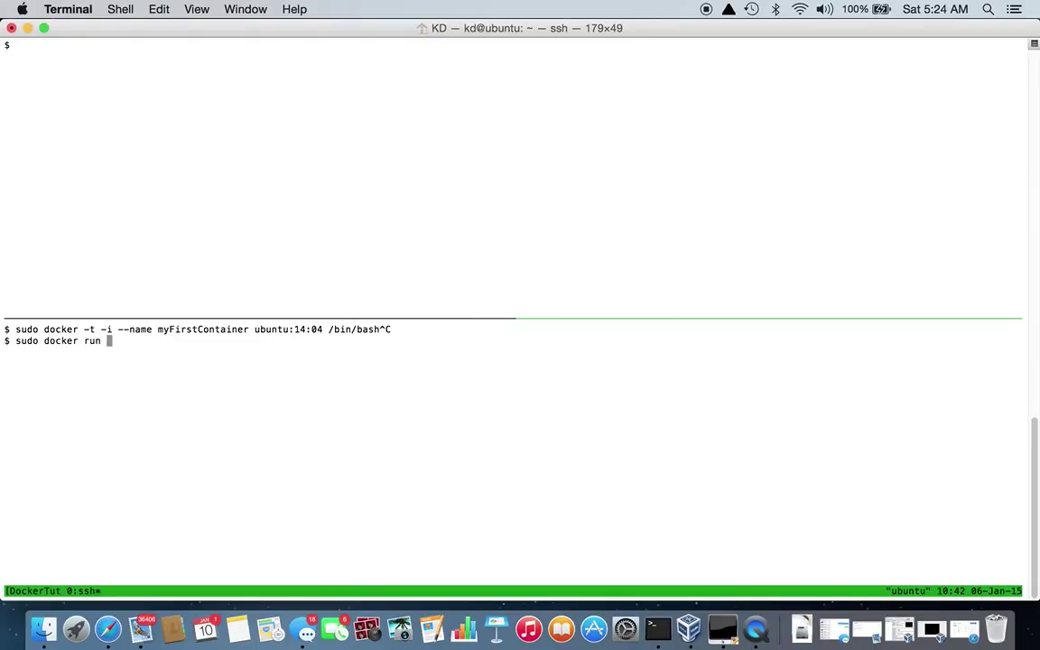
type("-t -i")
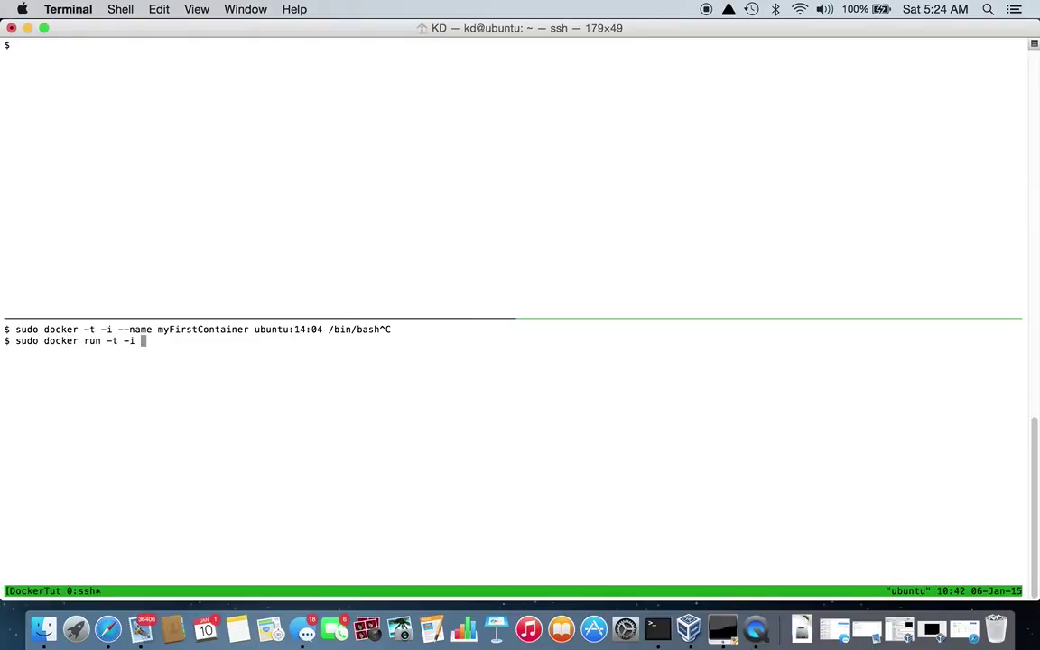
type("--name myFristContainer ubuntu")
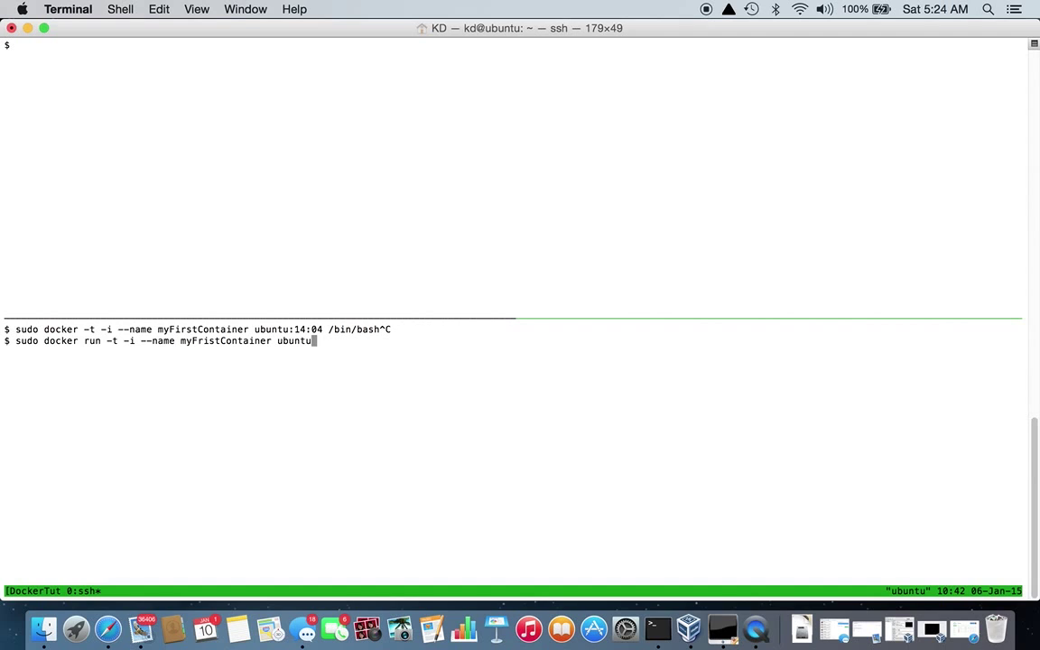
type(":14")
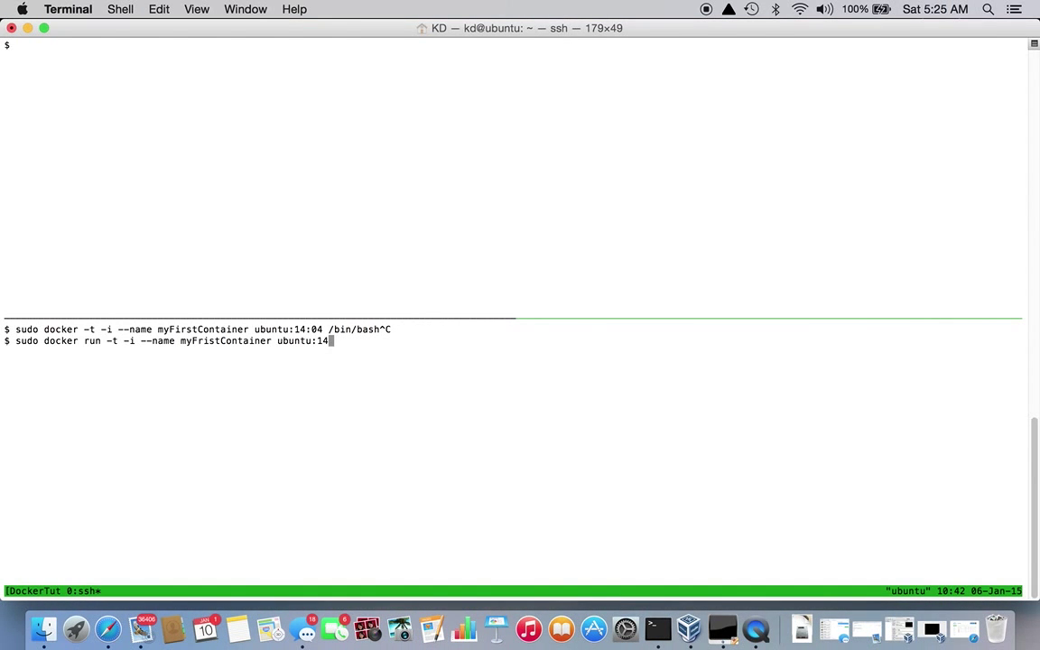
type(":")
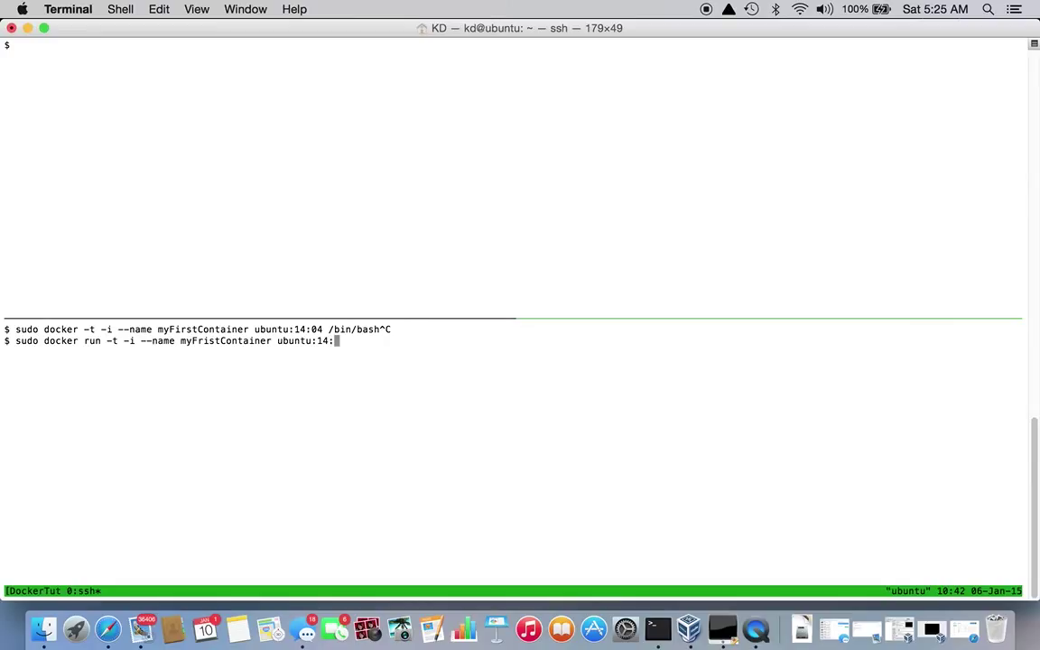
type("04")
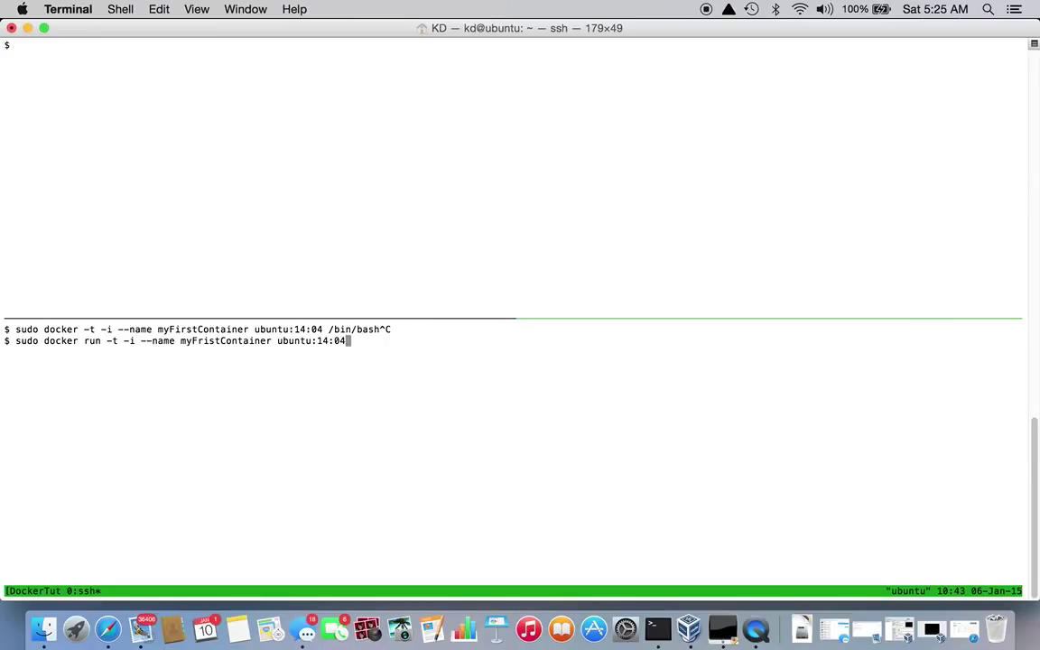
key("Backspace")
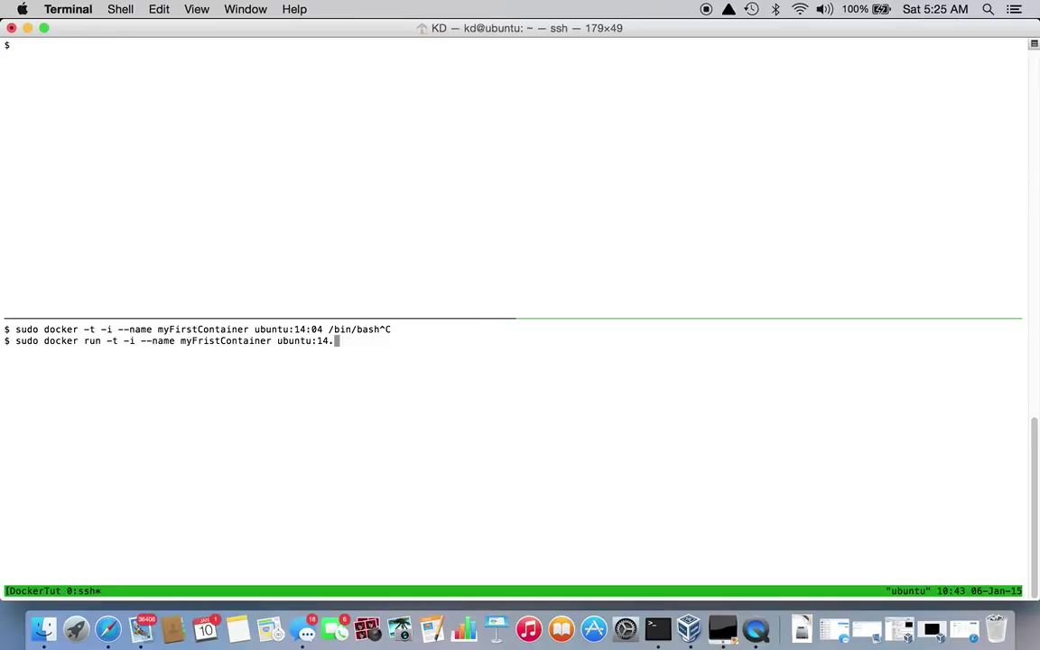
type("04")
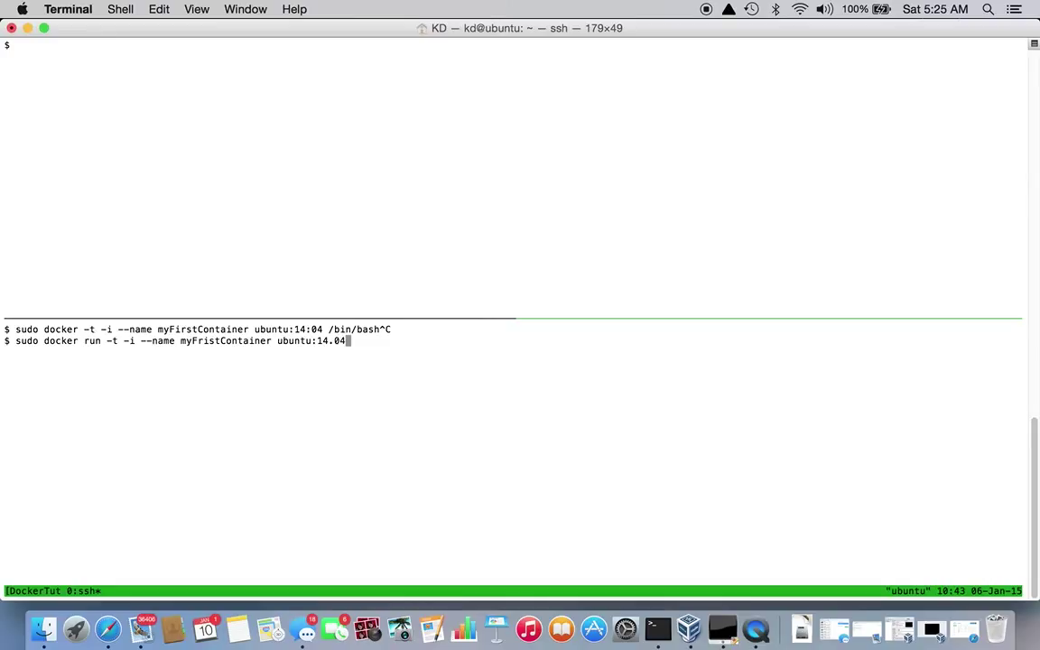
type("/bin")
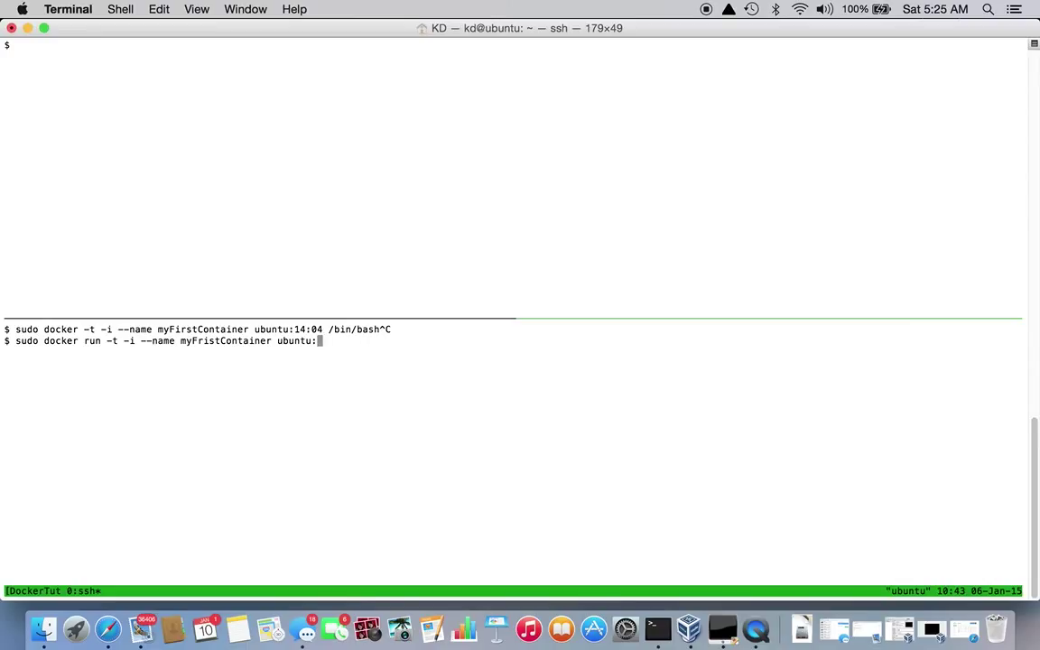
type("/")
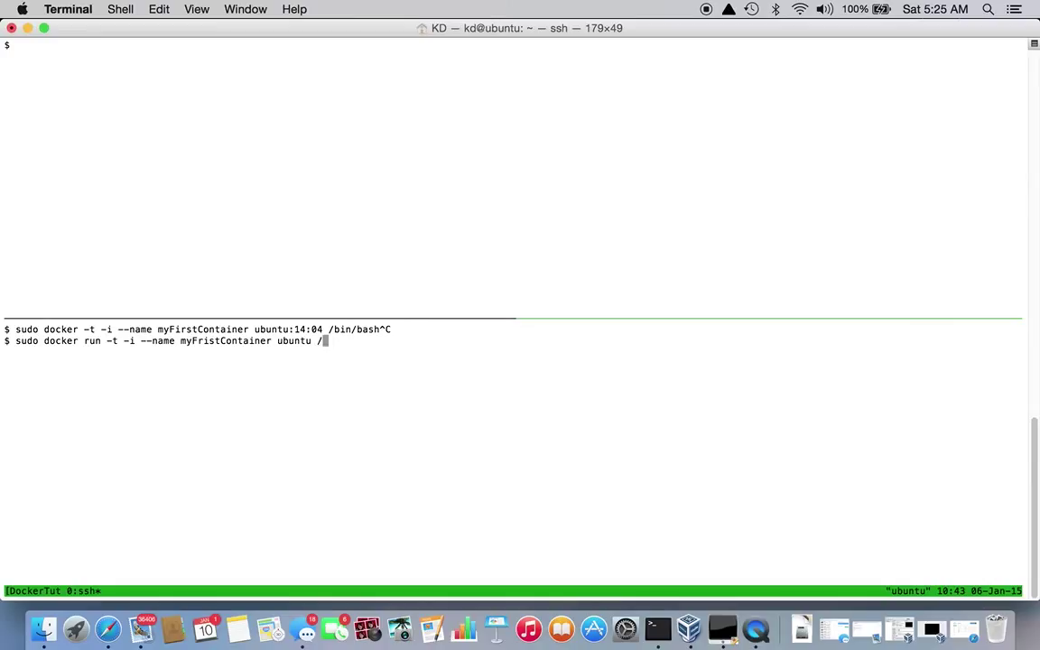
type("bin/bash")
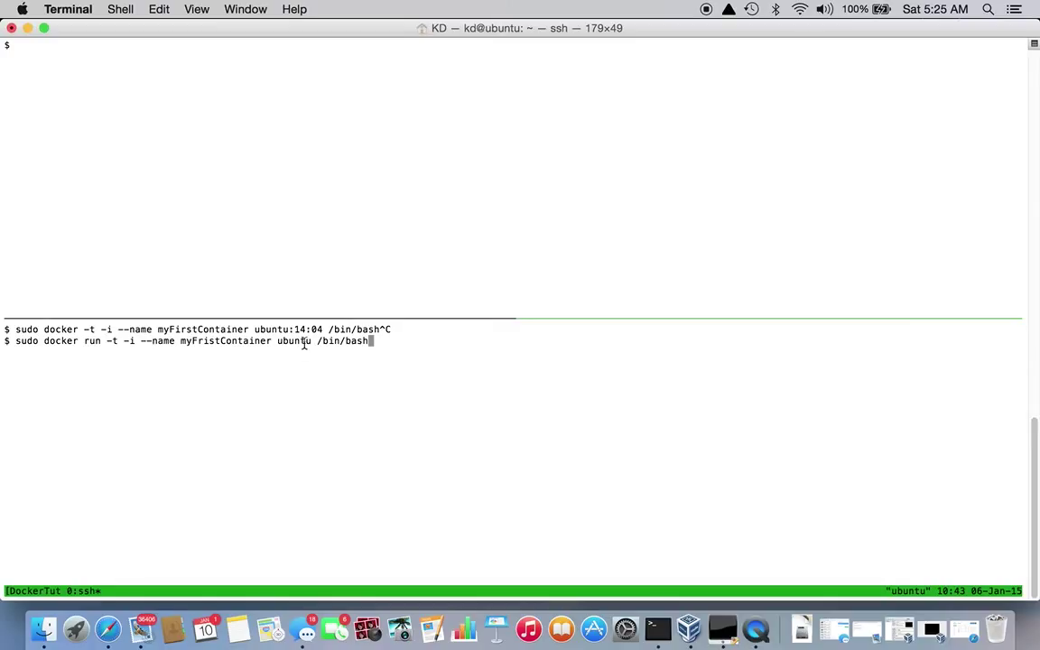
mouse_move(303, 373)
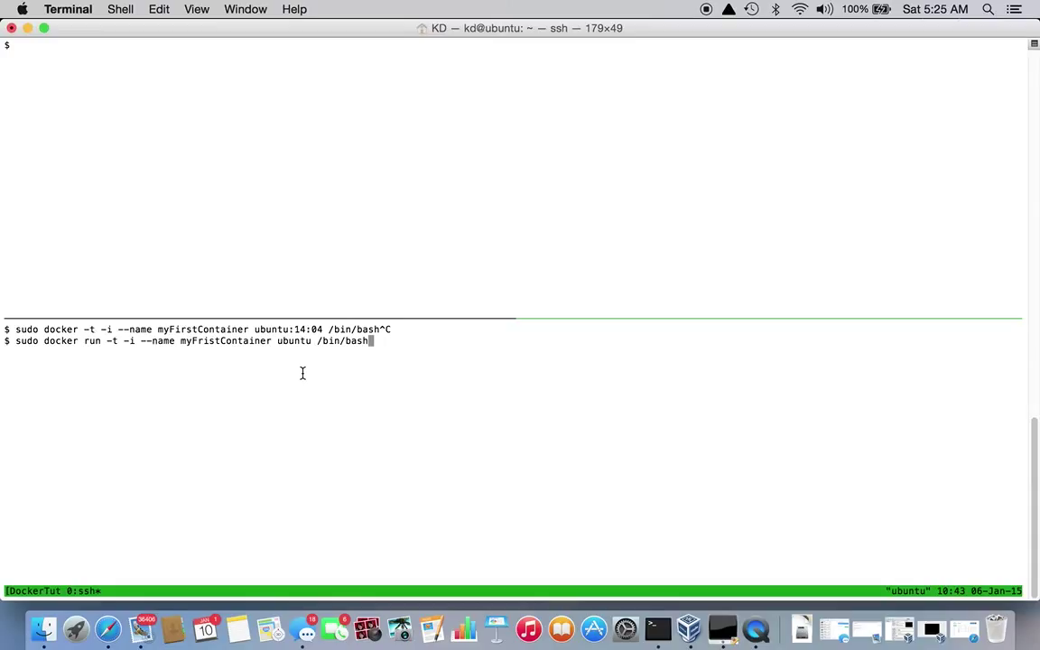
mouse_move(299, 381)
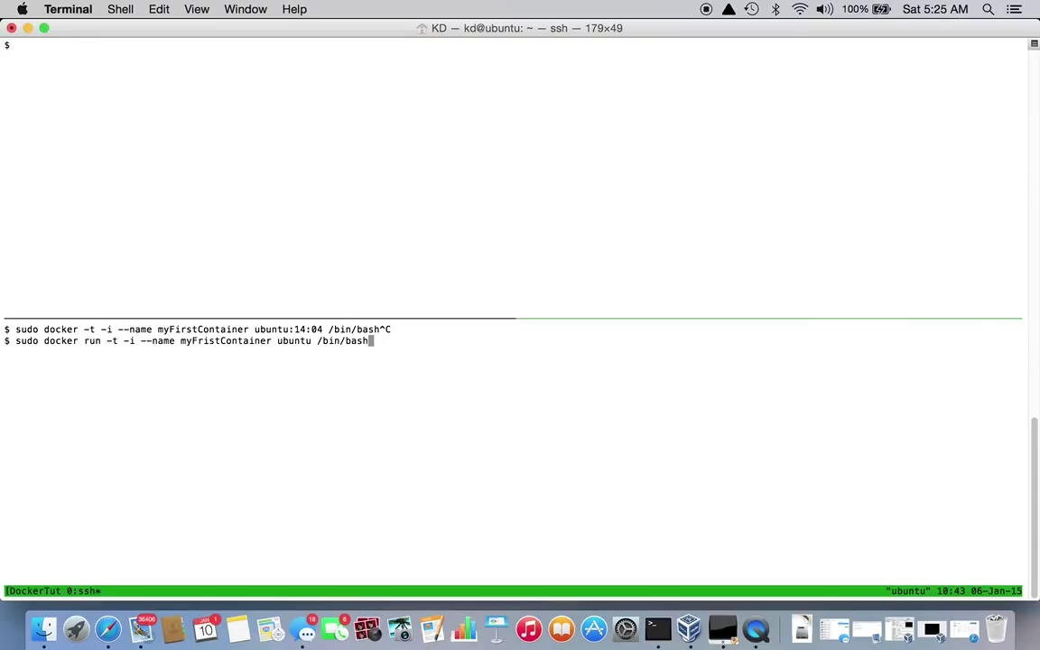
type("host")
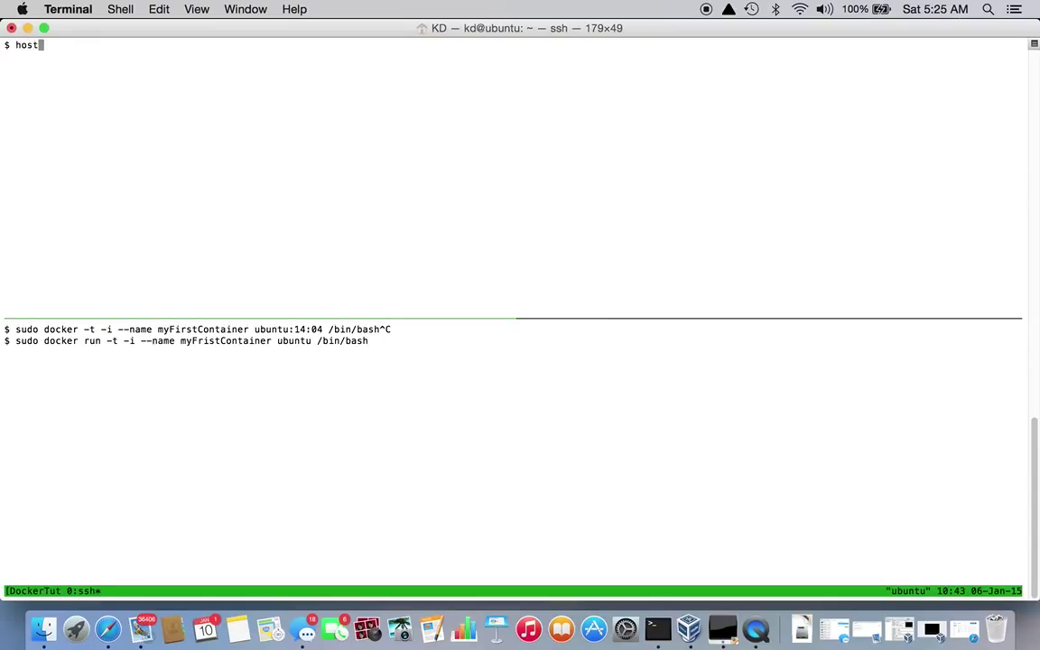
key("Return")
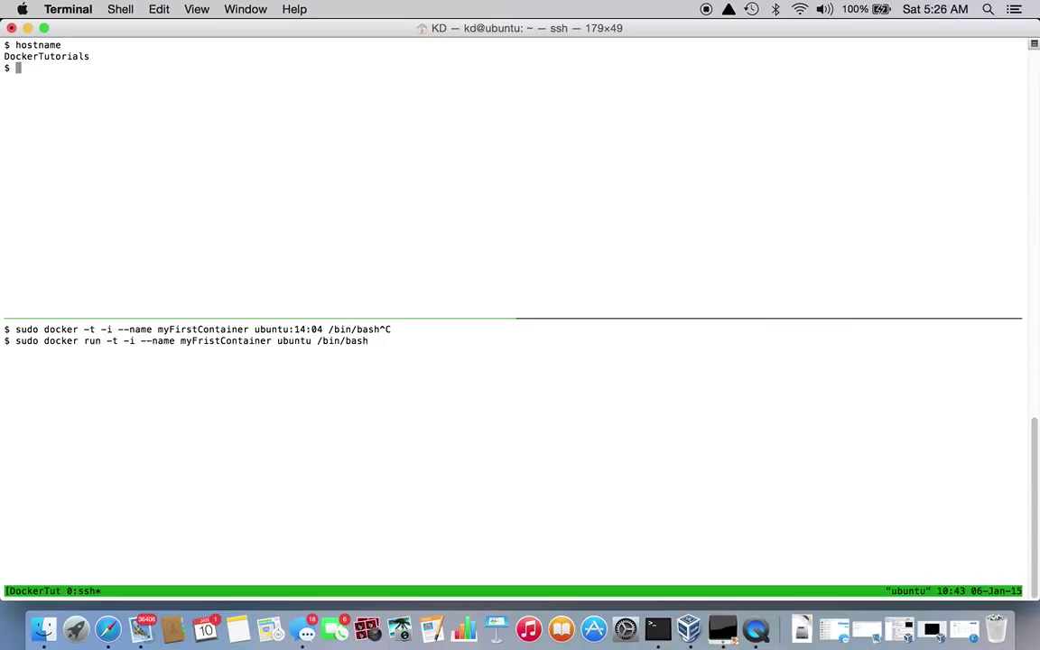
mouse_move(308, 417)
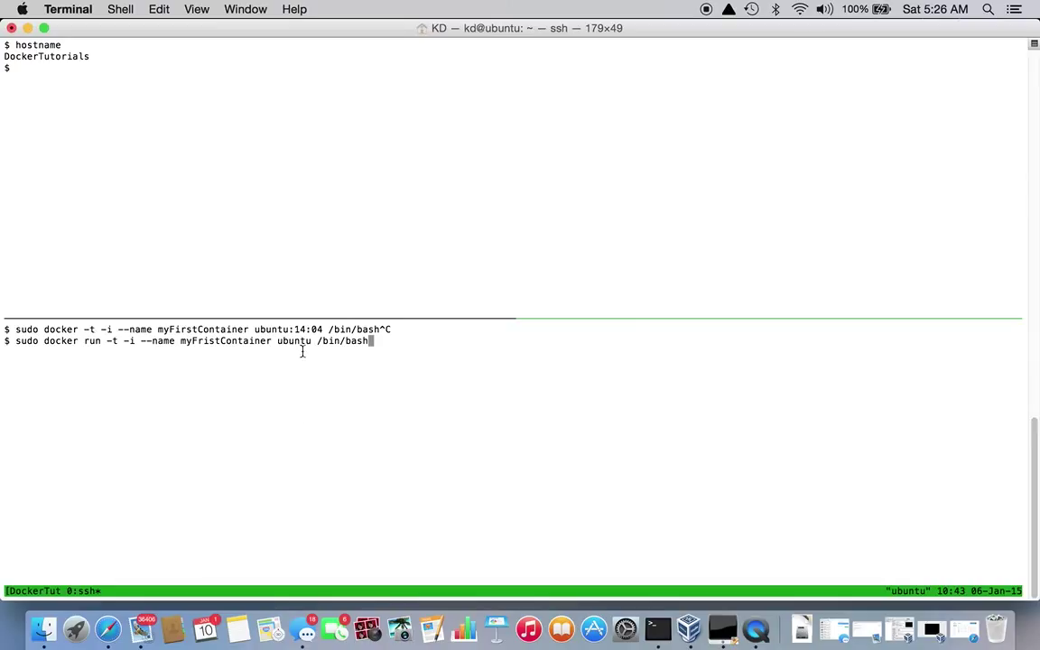
mouse_move(323, 389)
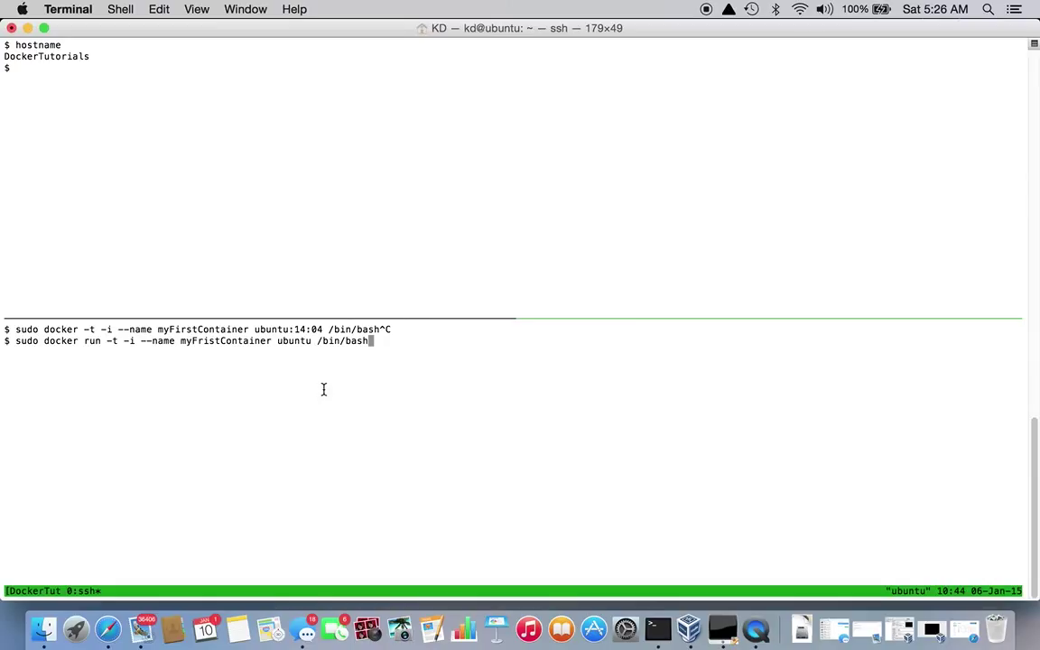
mouse_move(222, 369)
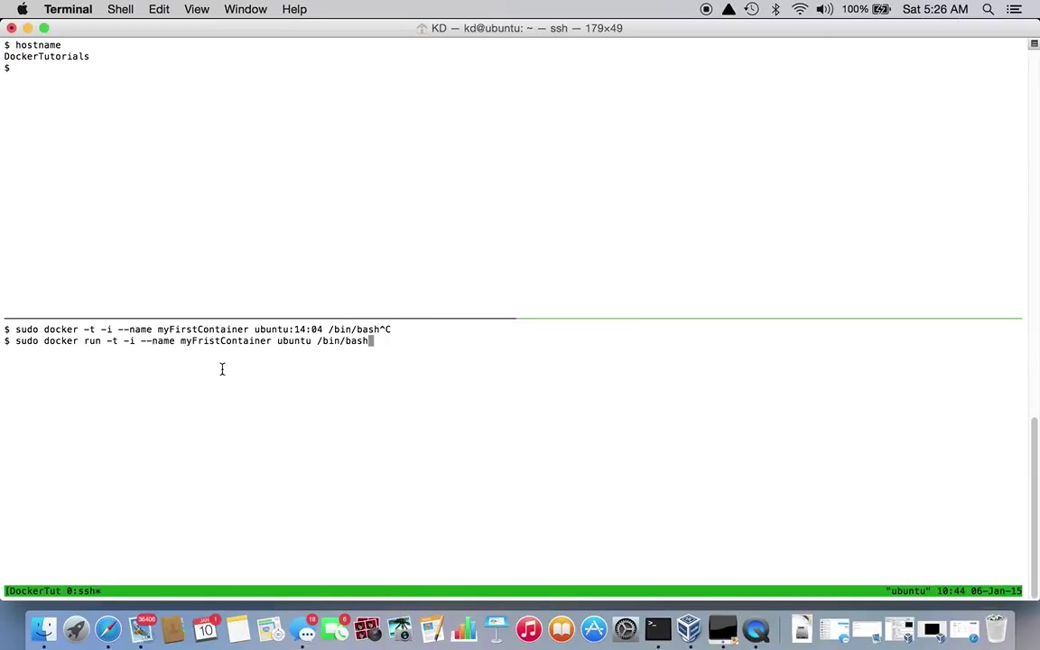
mouse_move(177, 374)
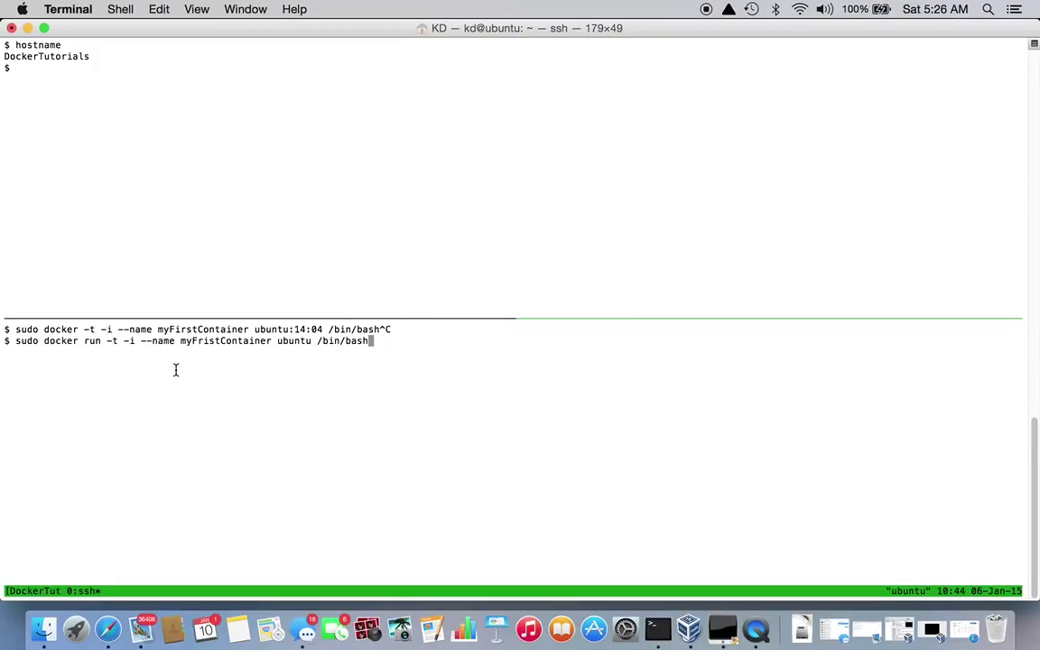
mouse_move(153, 355)
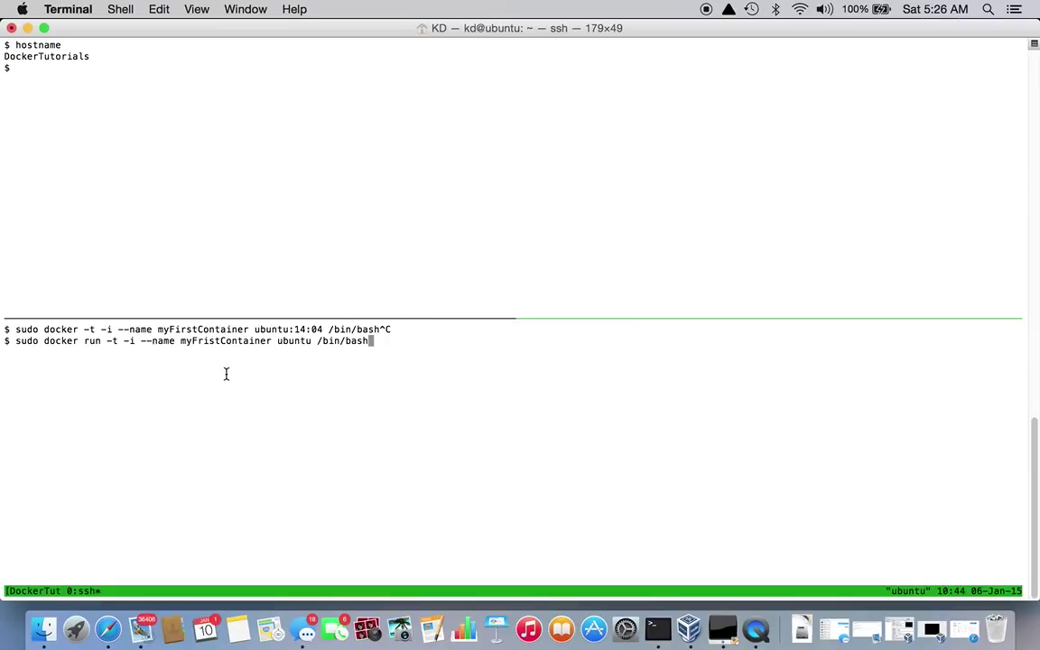
Launch the interactive ubuntu container and check running containers with sudo docker ps
key("Return")
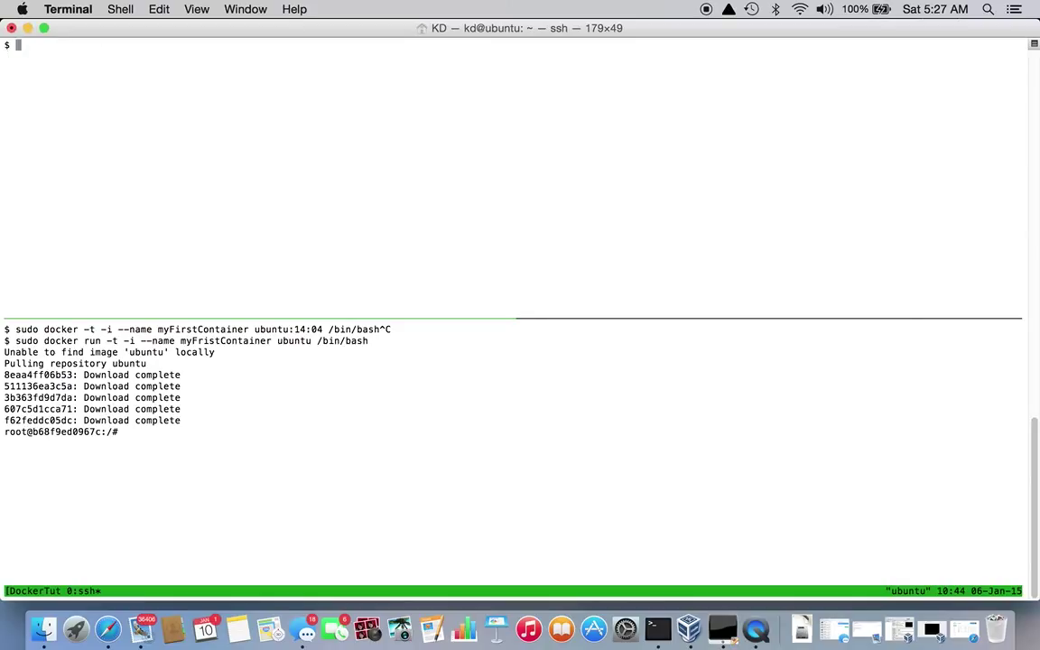
type("sudo docker")
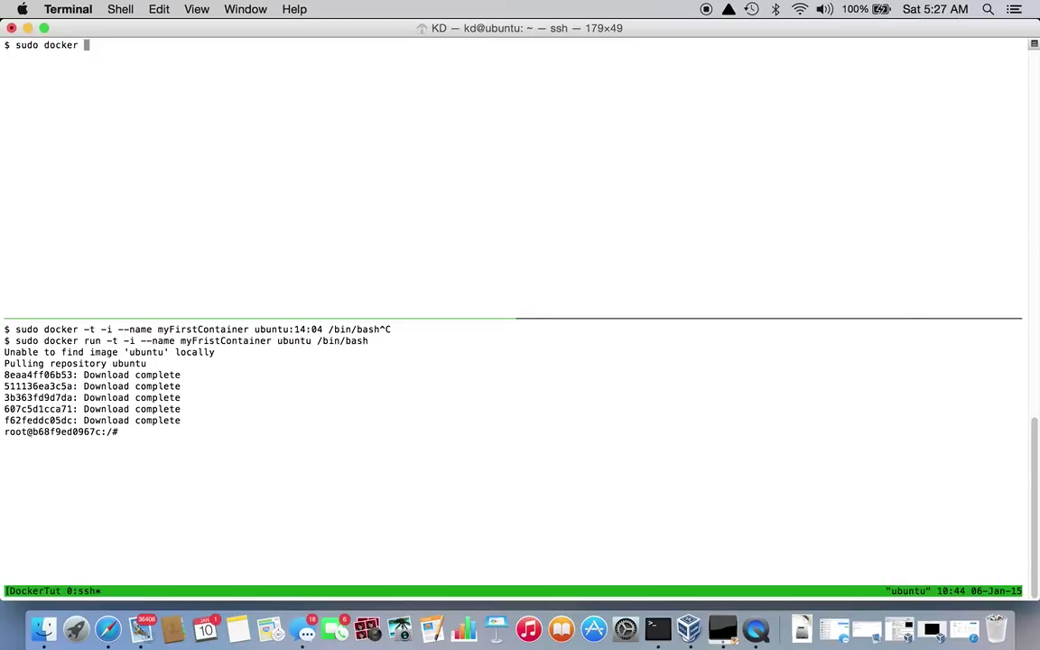
key("Return")
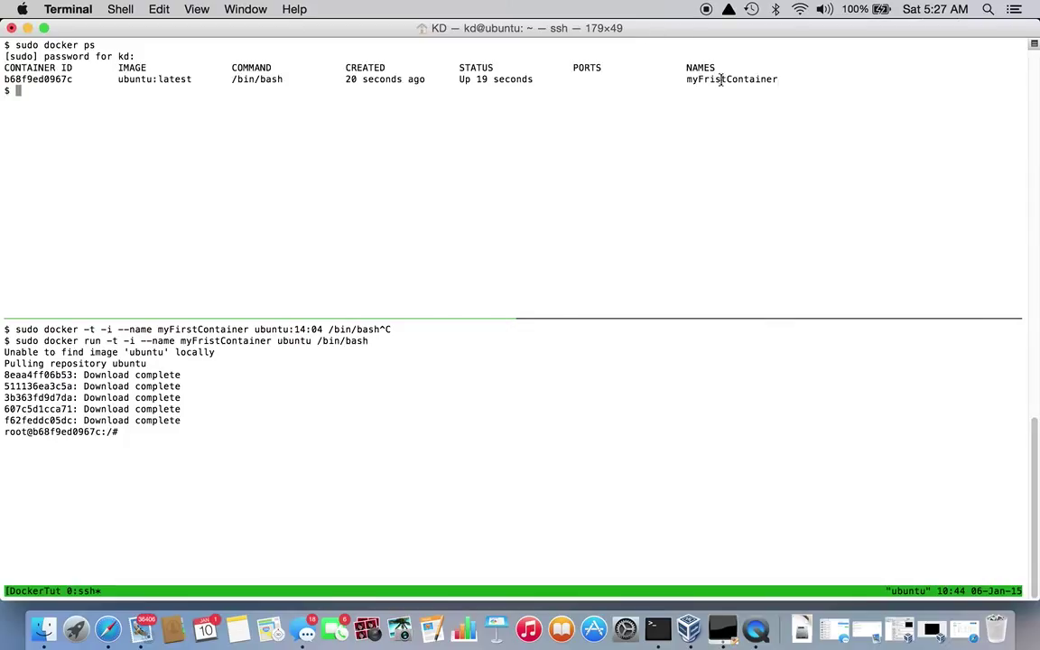
mouse_move(722, 112)
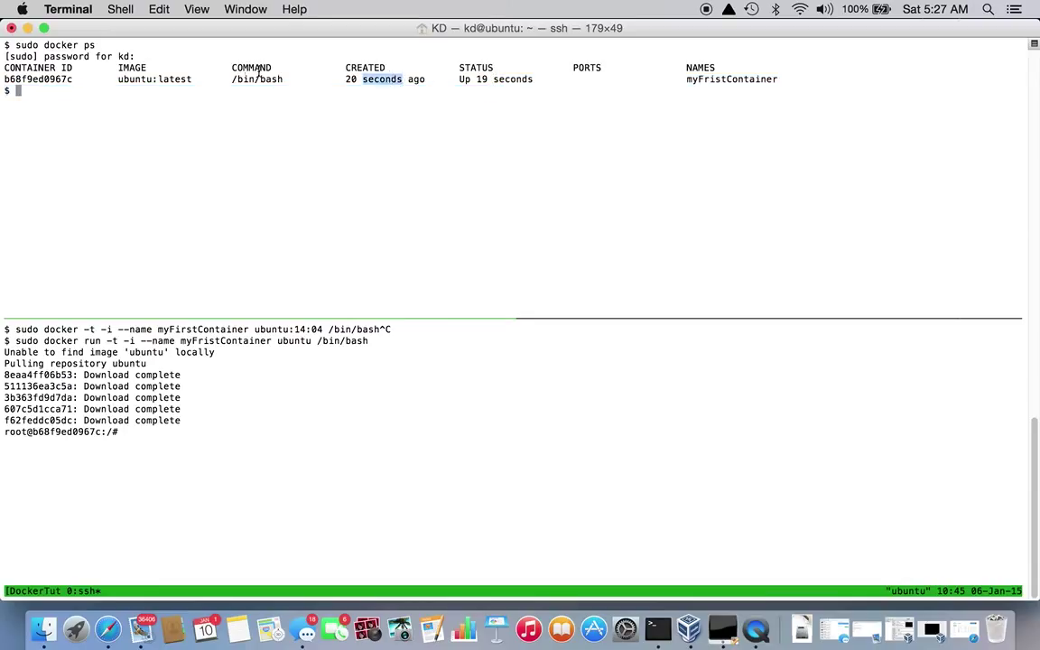
mouse_move(406, 187)
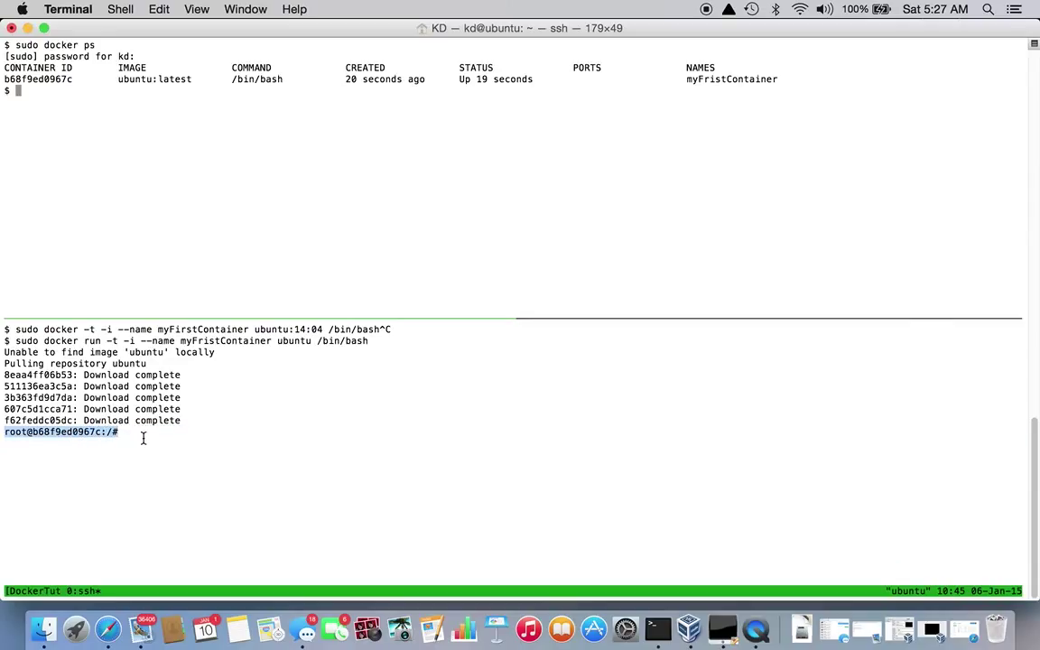
mouse_move(183, 439)
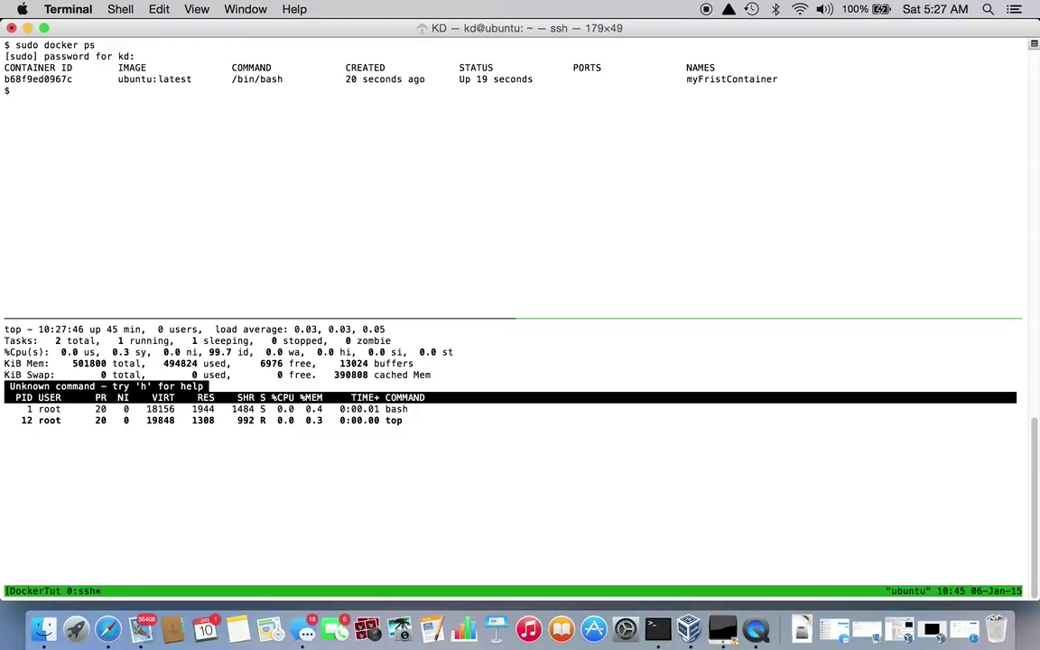
Clear the container shell's screen
type("clear")
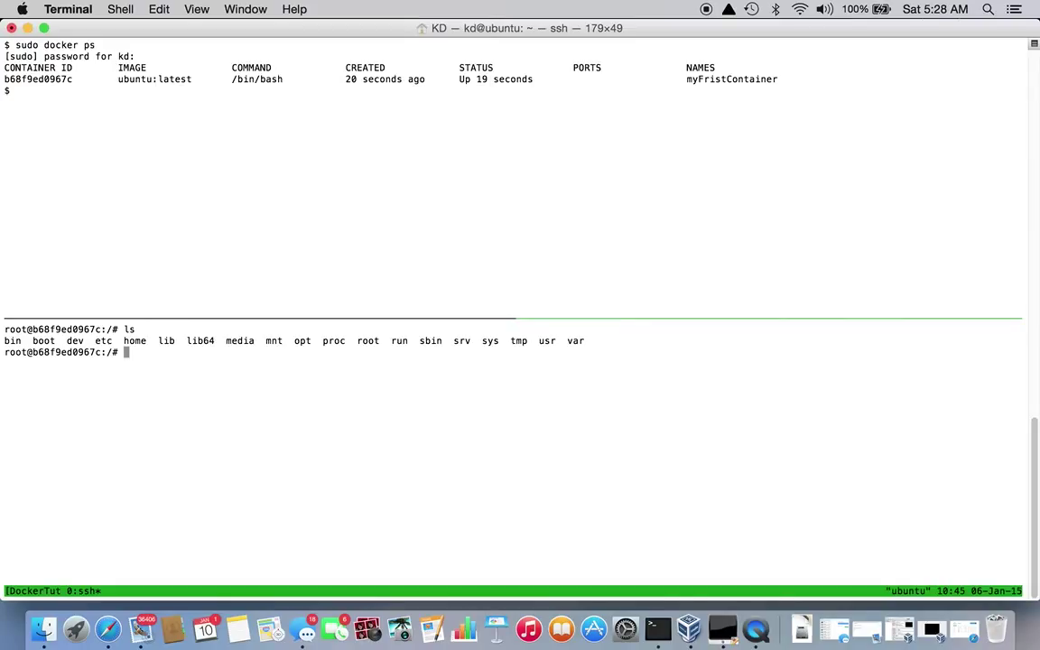
mouse_move(206, 429)
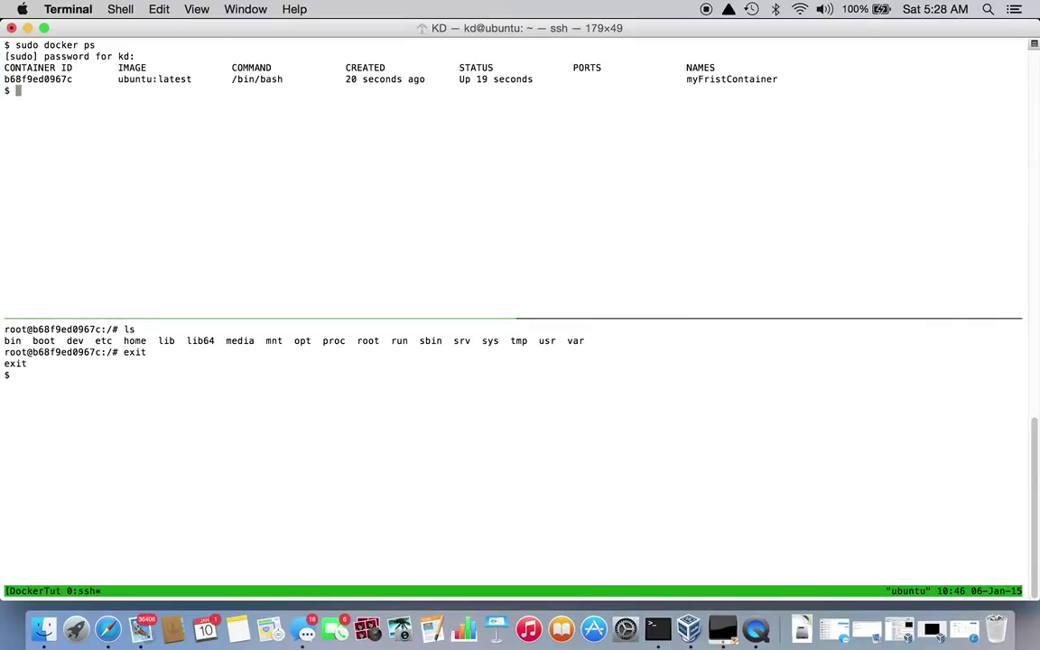
Run sudo docker ps (nothing running) and sudo docker ps -a (myFristContainer exited)
type("sudo docker ps")
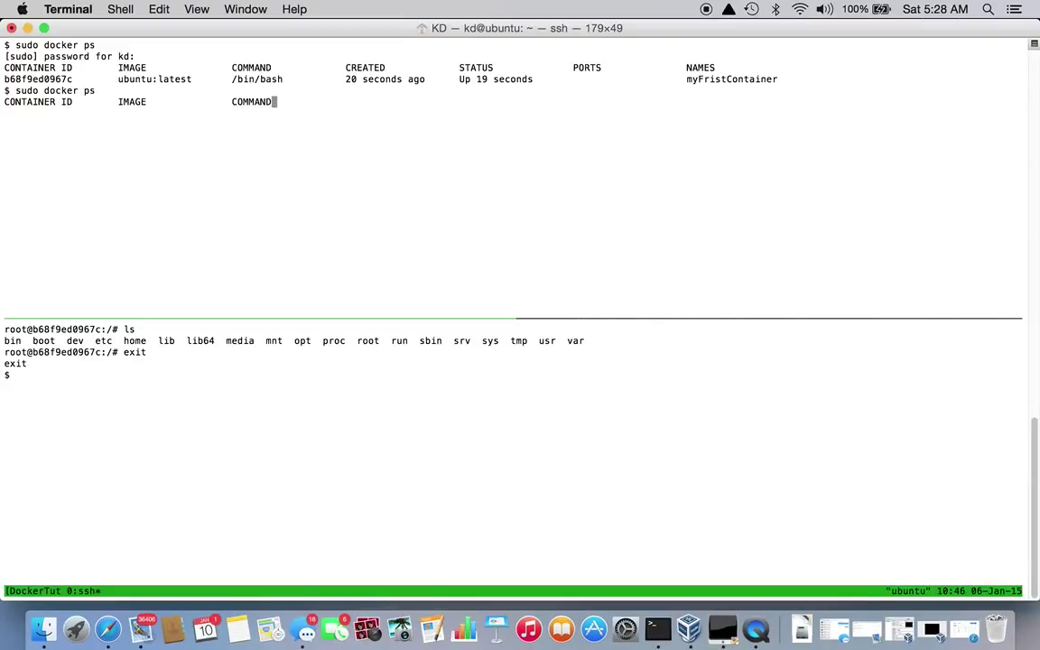
key("Return")
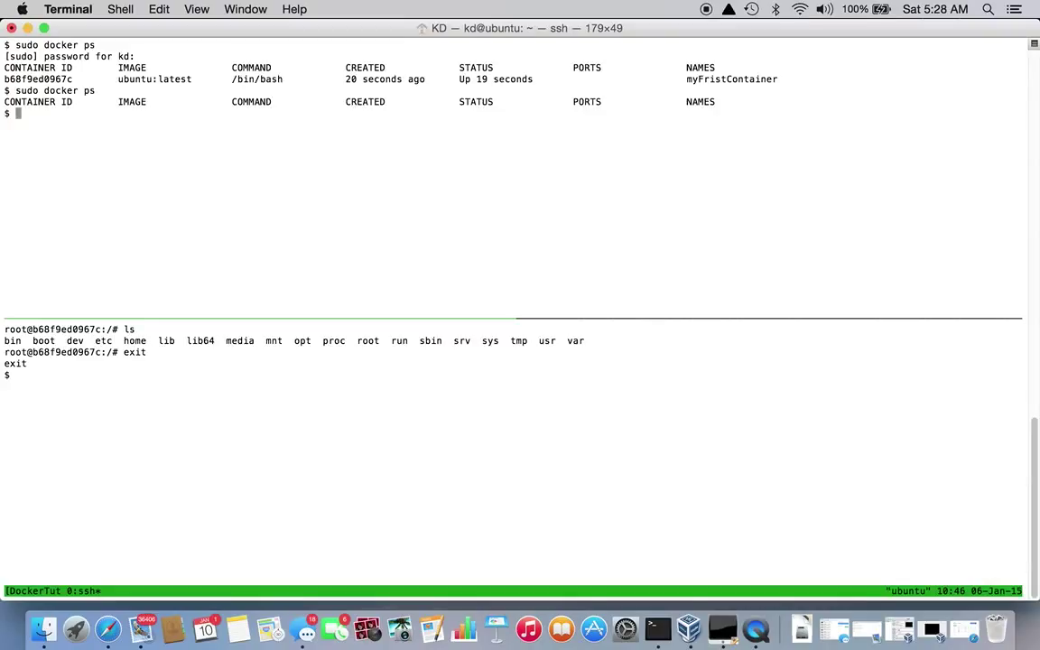
type("sudo docker ps")
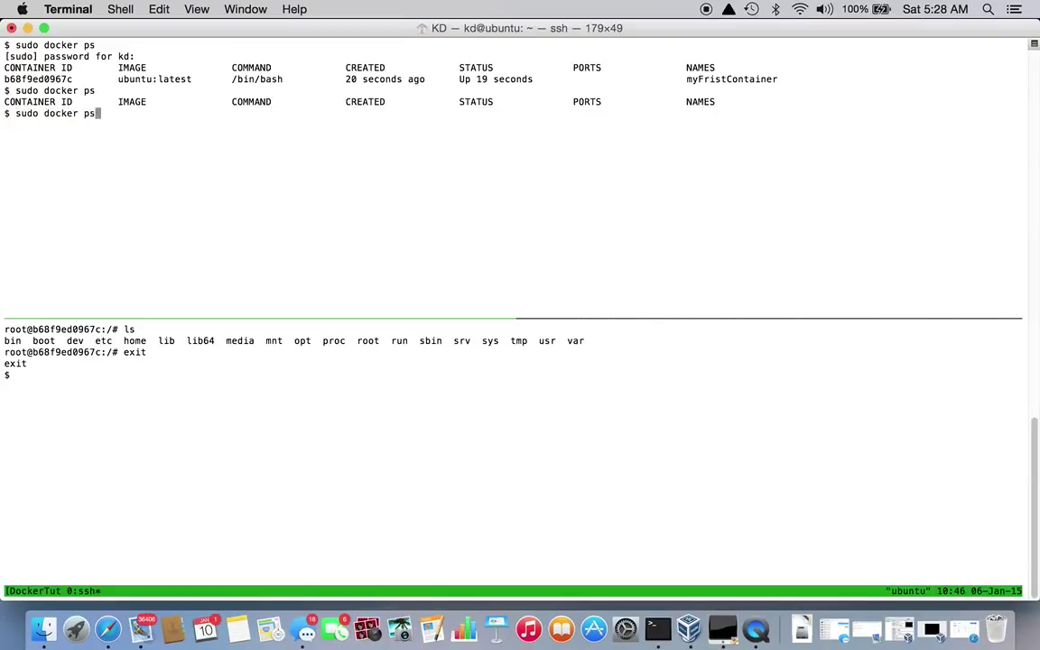
key("Return")
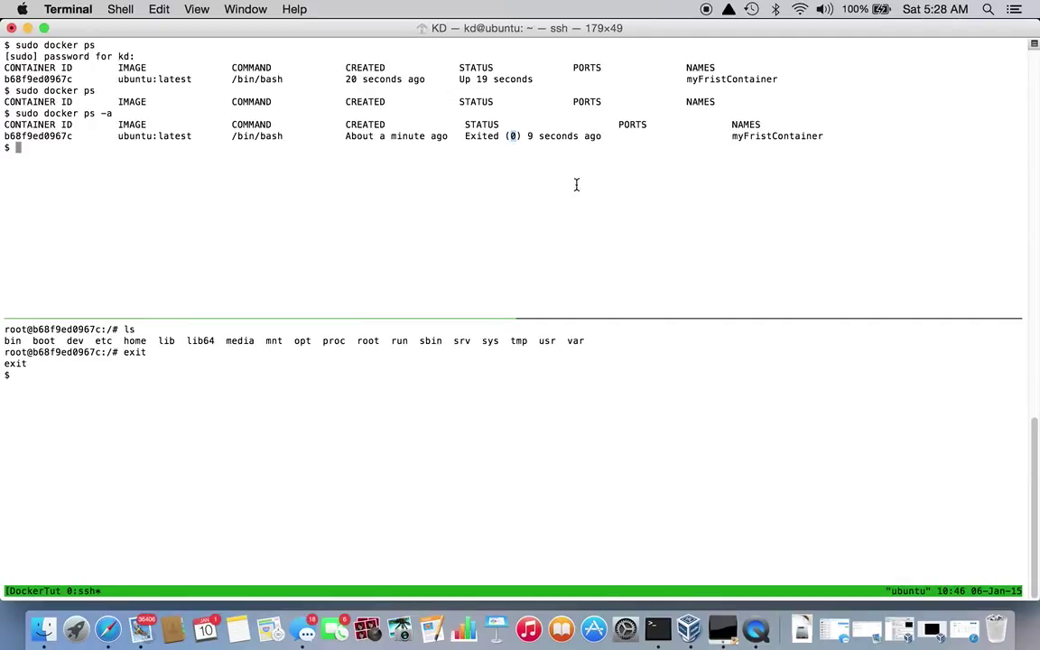
mouse_move(614, 166)
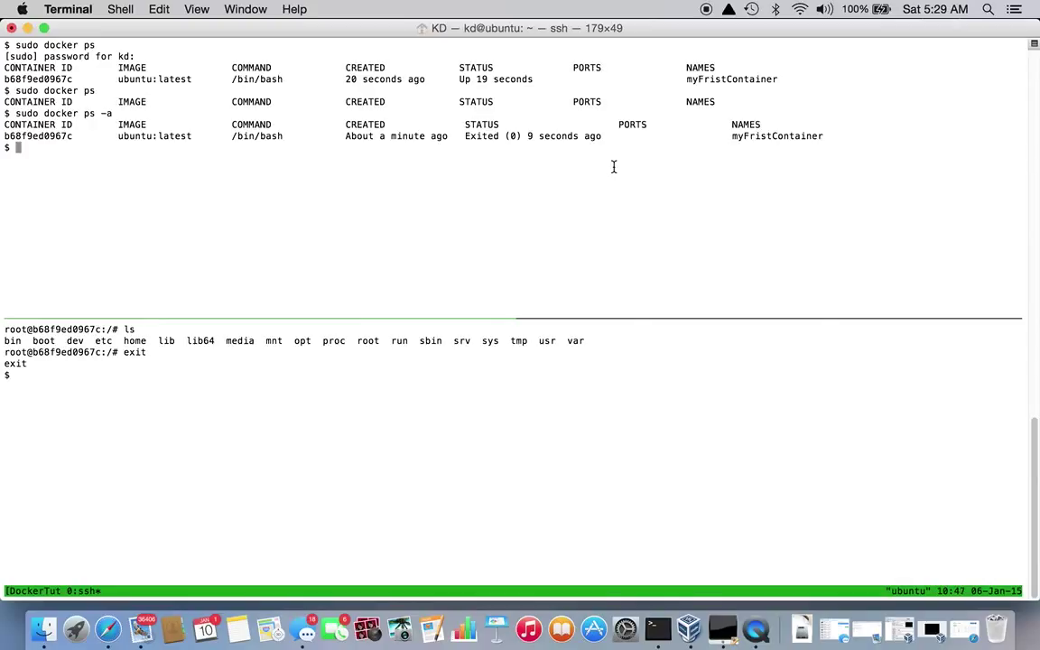
Try sudo docker rm with the misspelled name, which fails with 'No such container'
type("s")
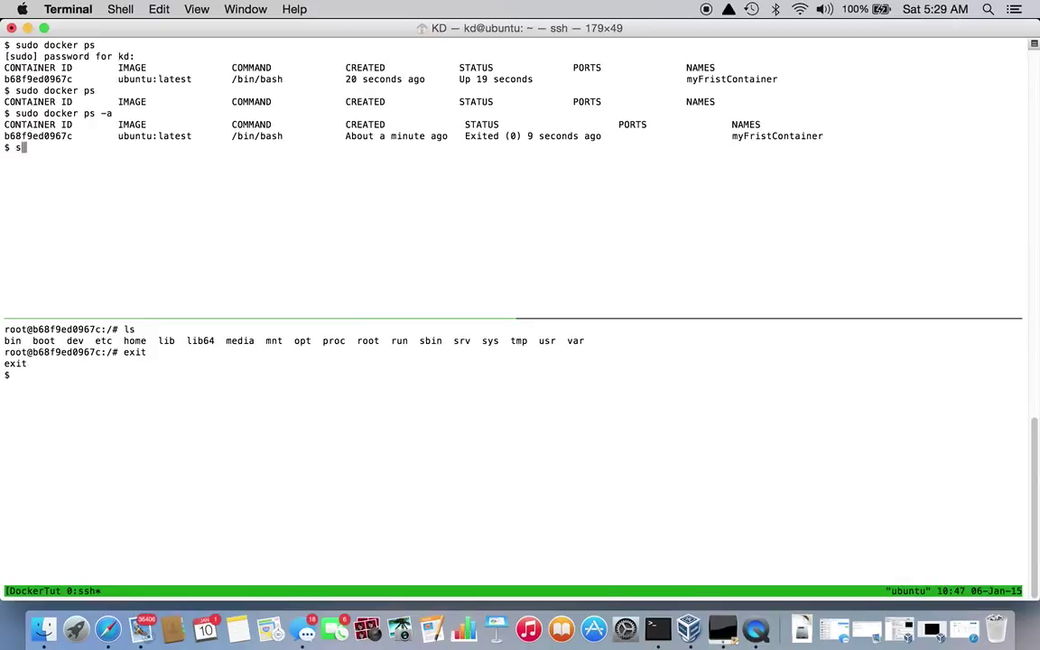
type("udo doc")
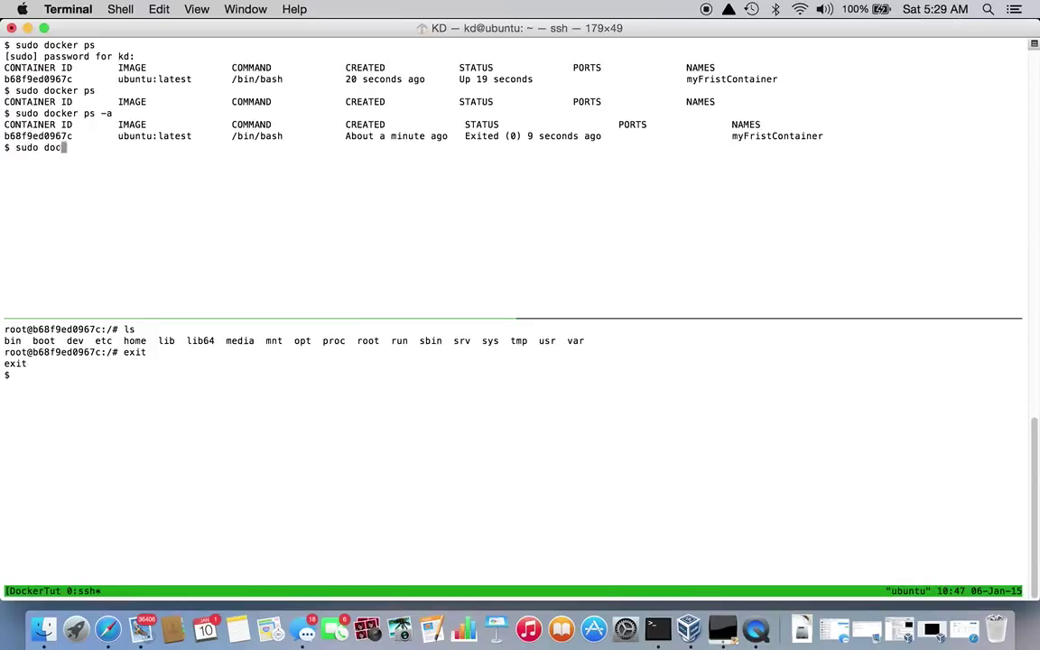
type("ker rm myFirst")
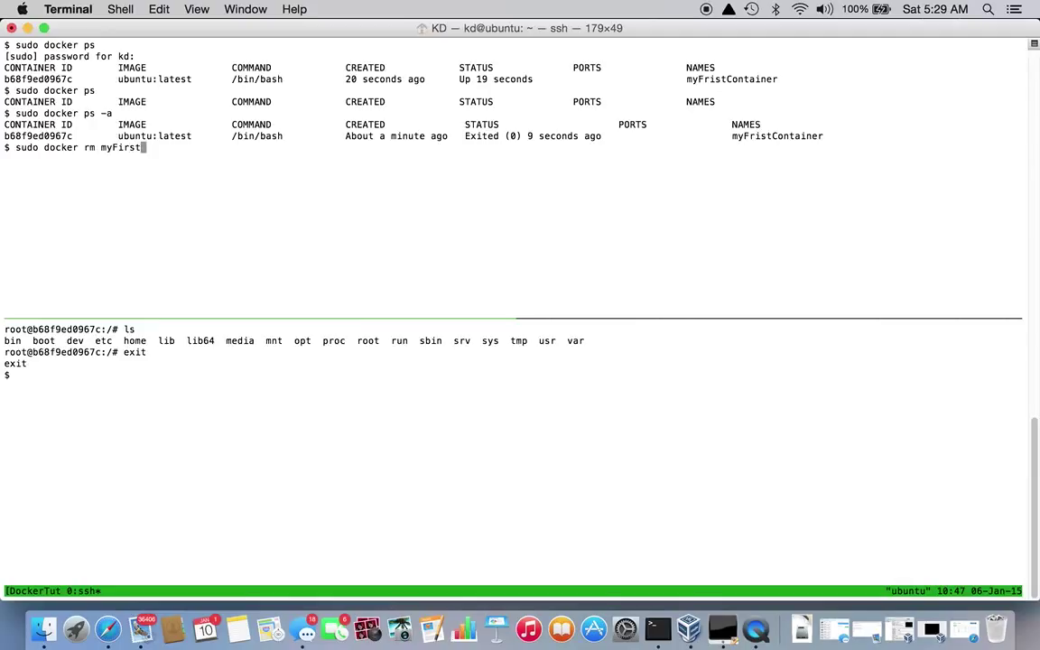
type("Container")
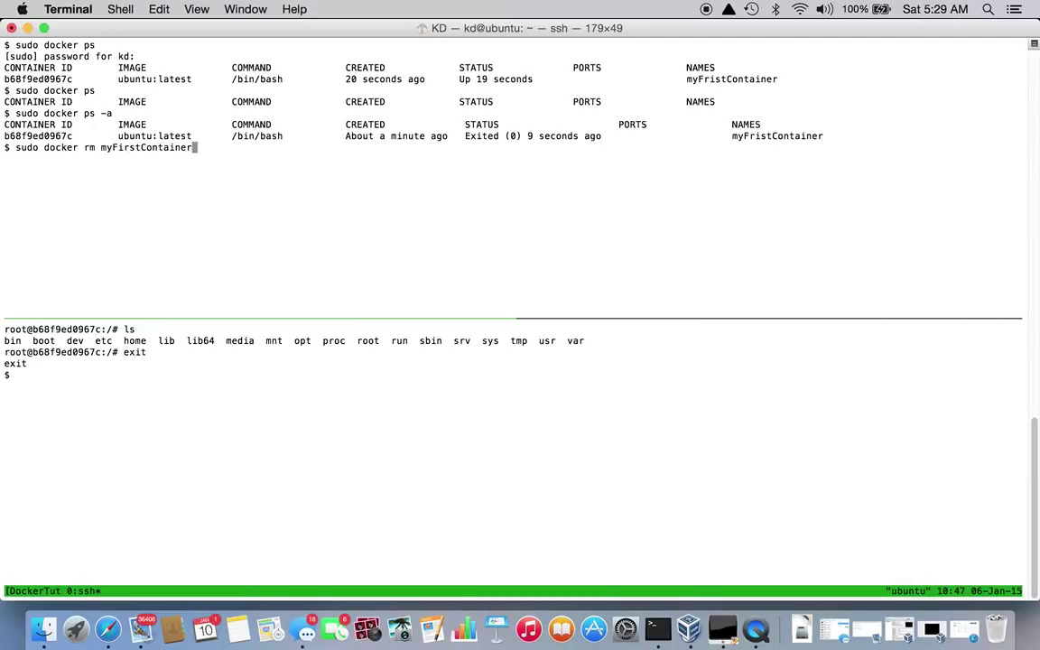
key("Return")
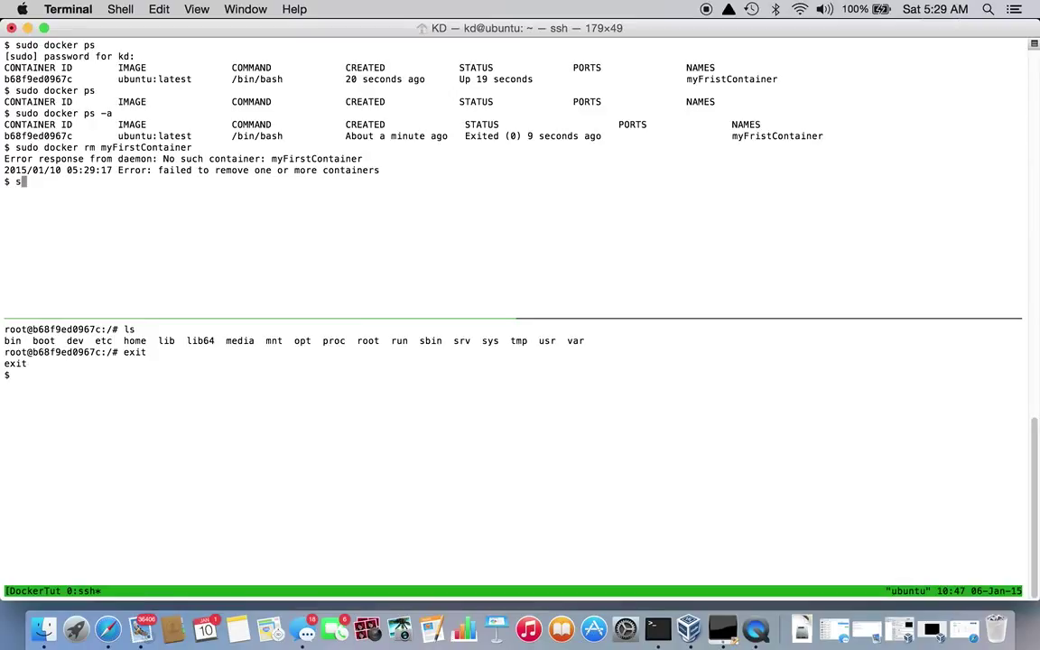
Retry the misspelled removal, then paste the correct name myFristContainer into sudo docker rm
type("udo docker rm m")
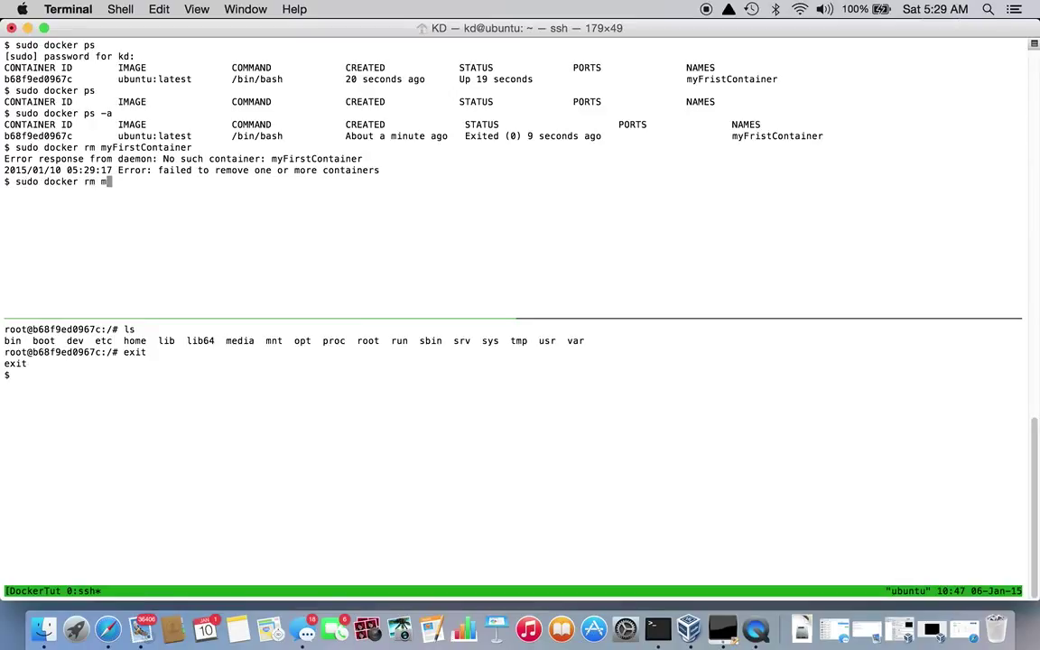
type("yFirstCont")
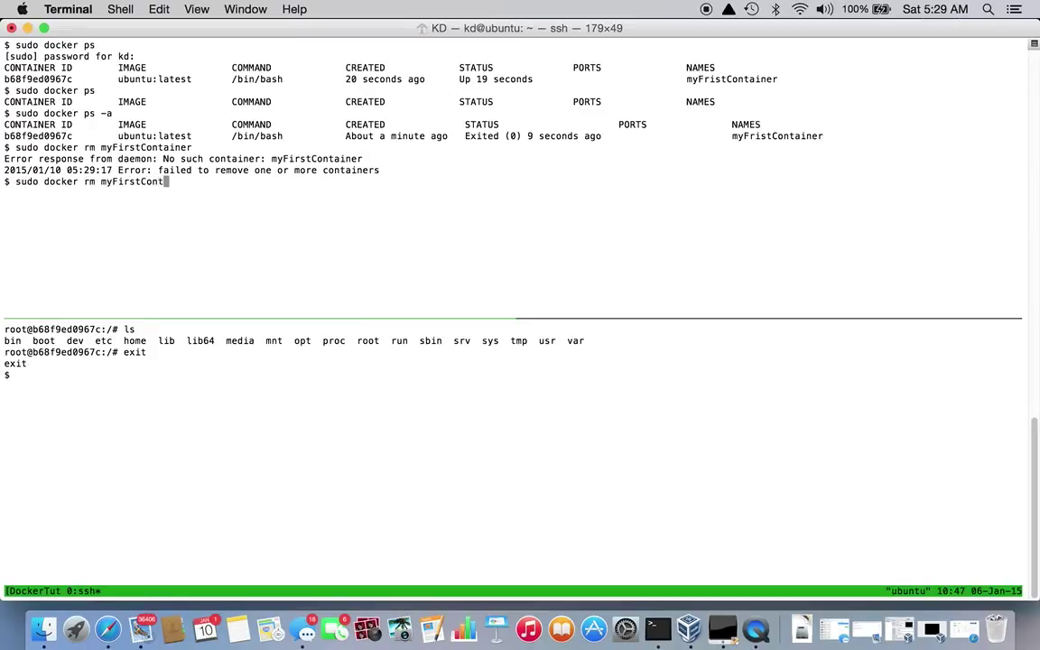
key("Return")
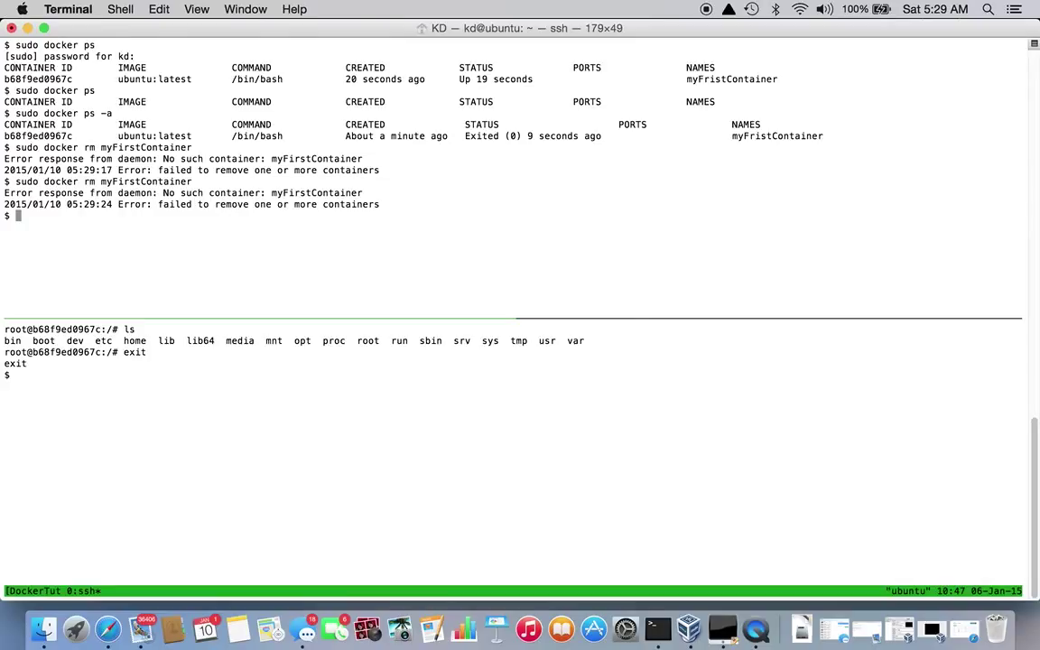
type("sudo docker rm")
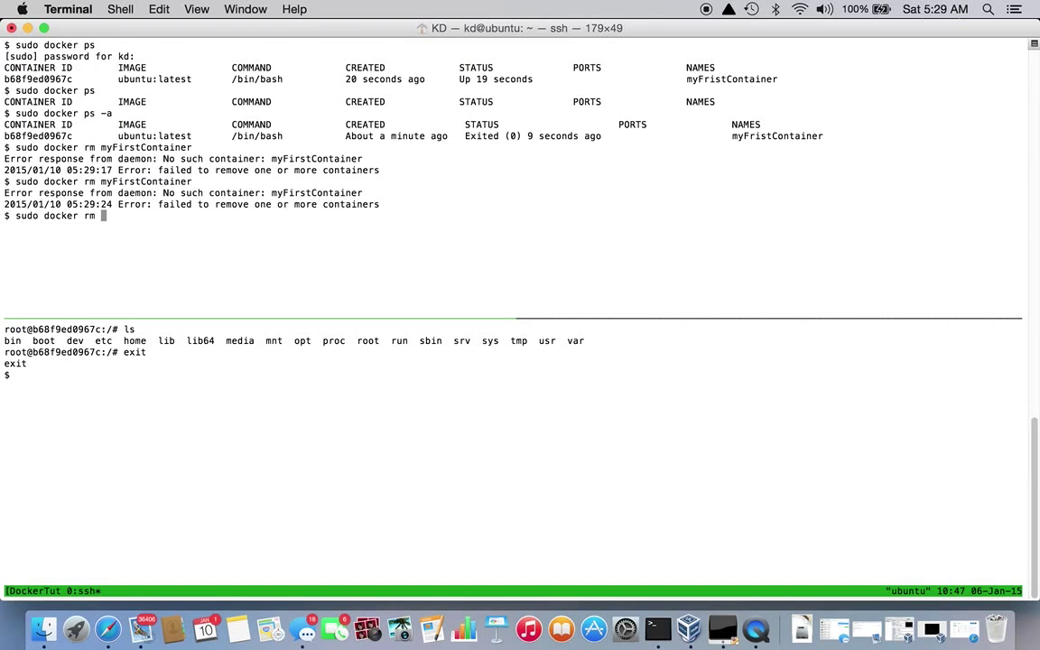
right_click(777, 135)
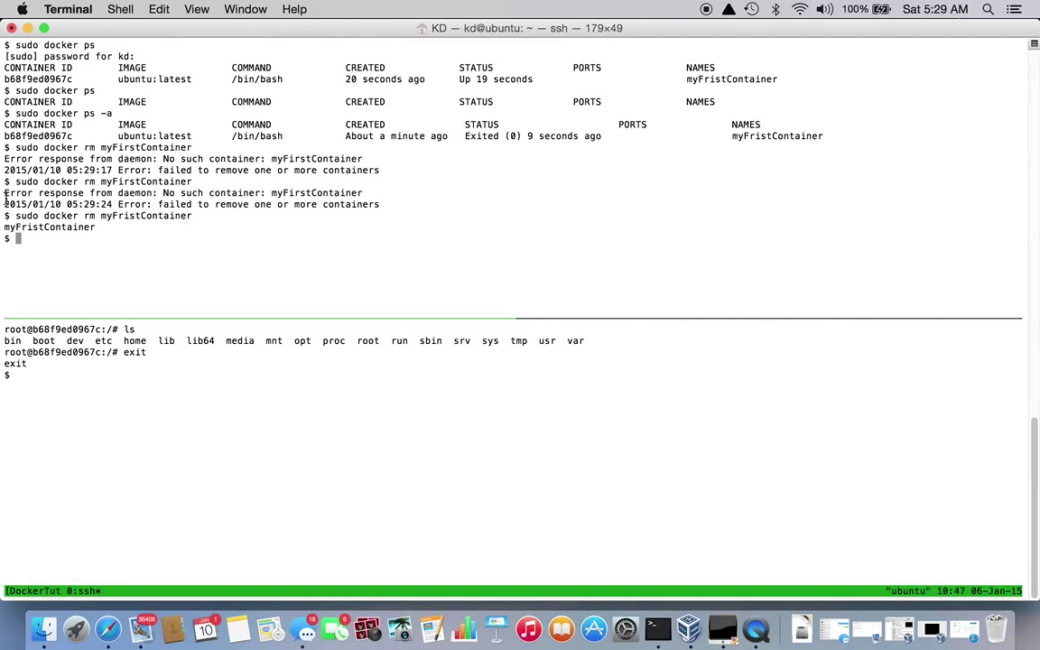
mouse_move(142, 246)
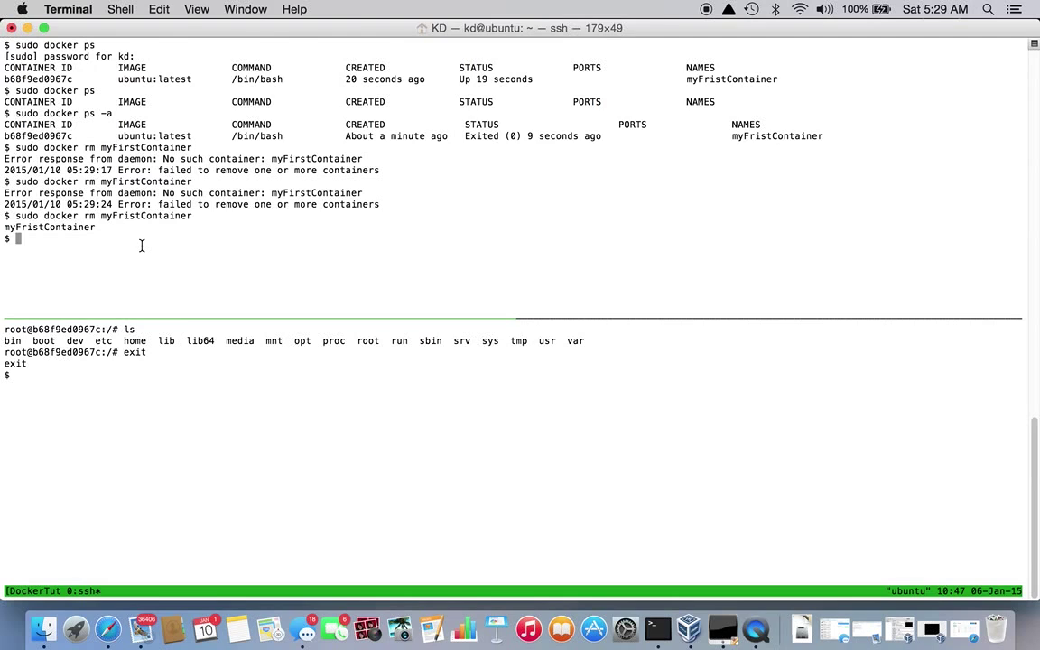
Run sudo docker ps to check the container list
type("sudo docker ps")
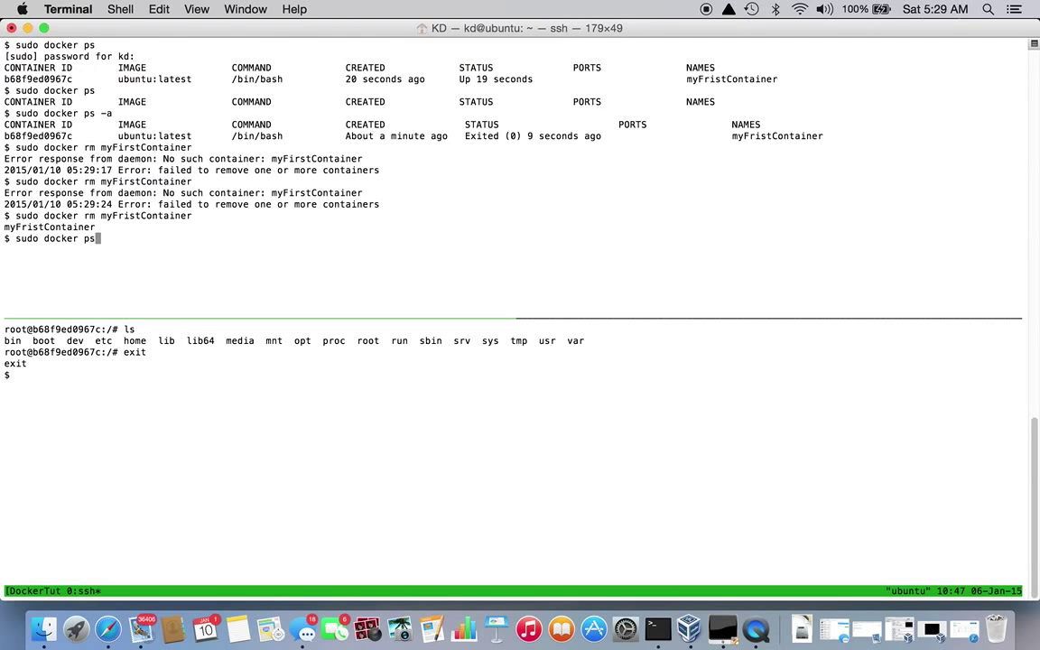
key("Return")
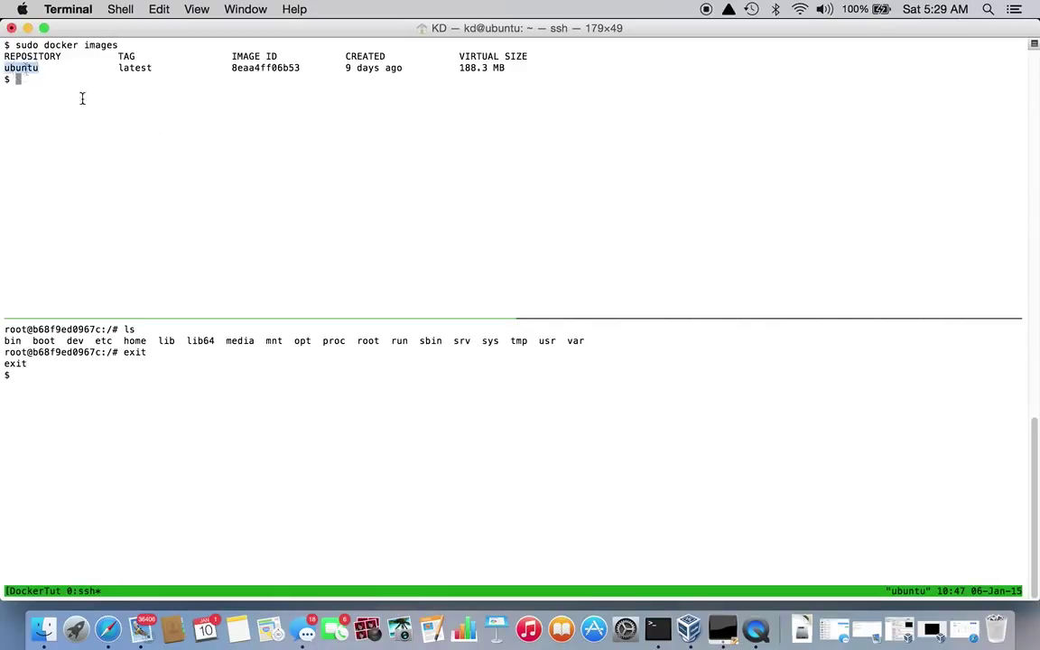
mouse_move(201, 138)
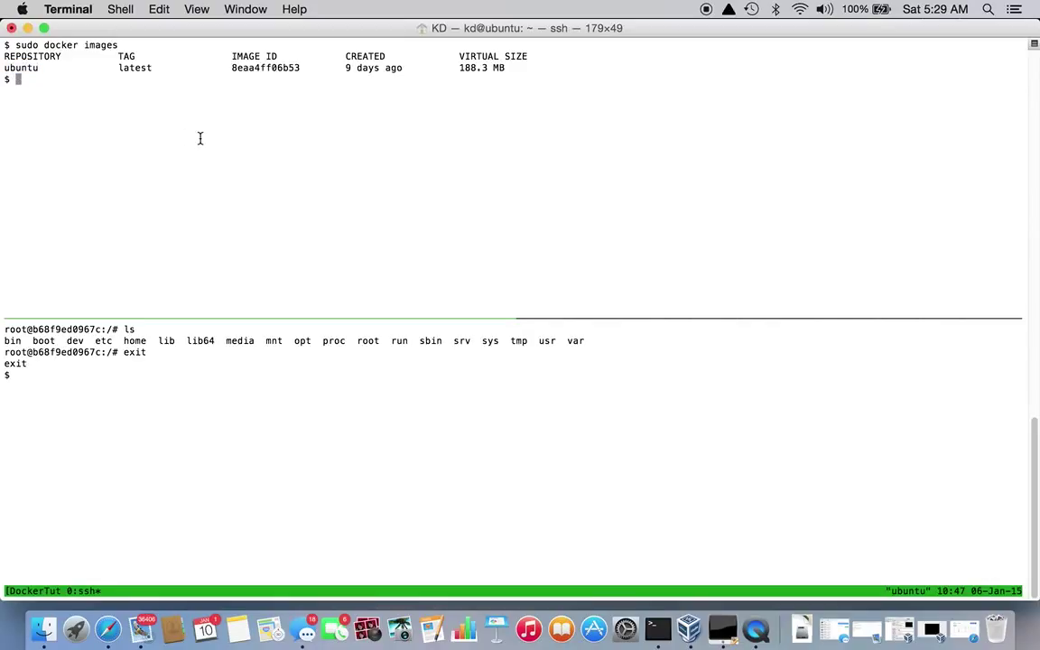